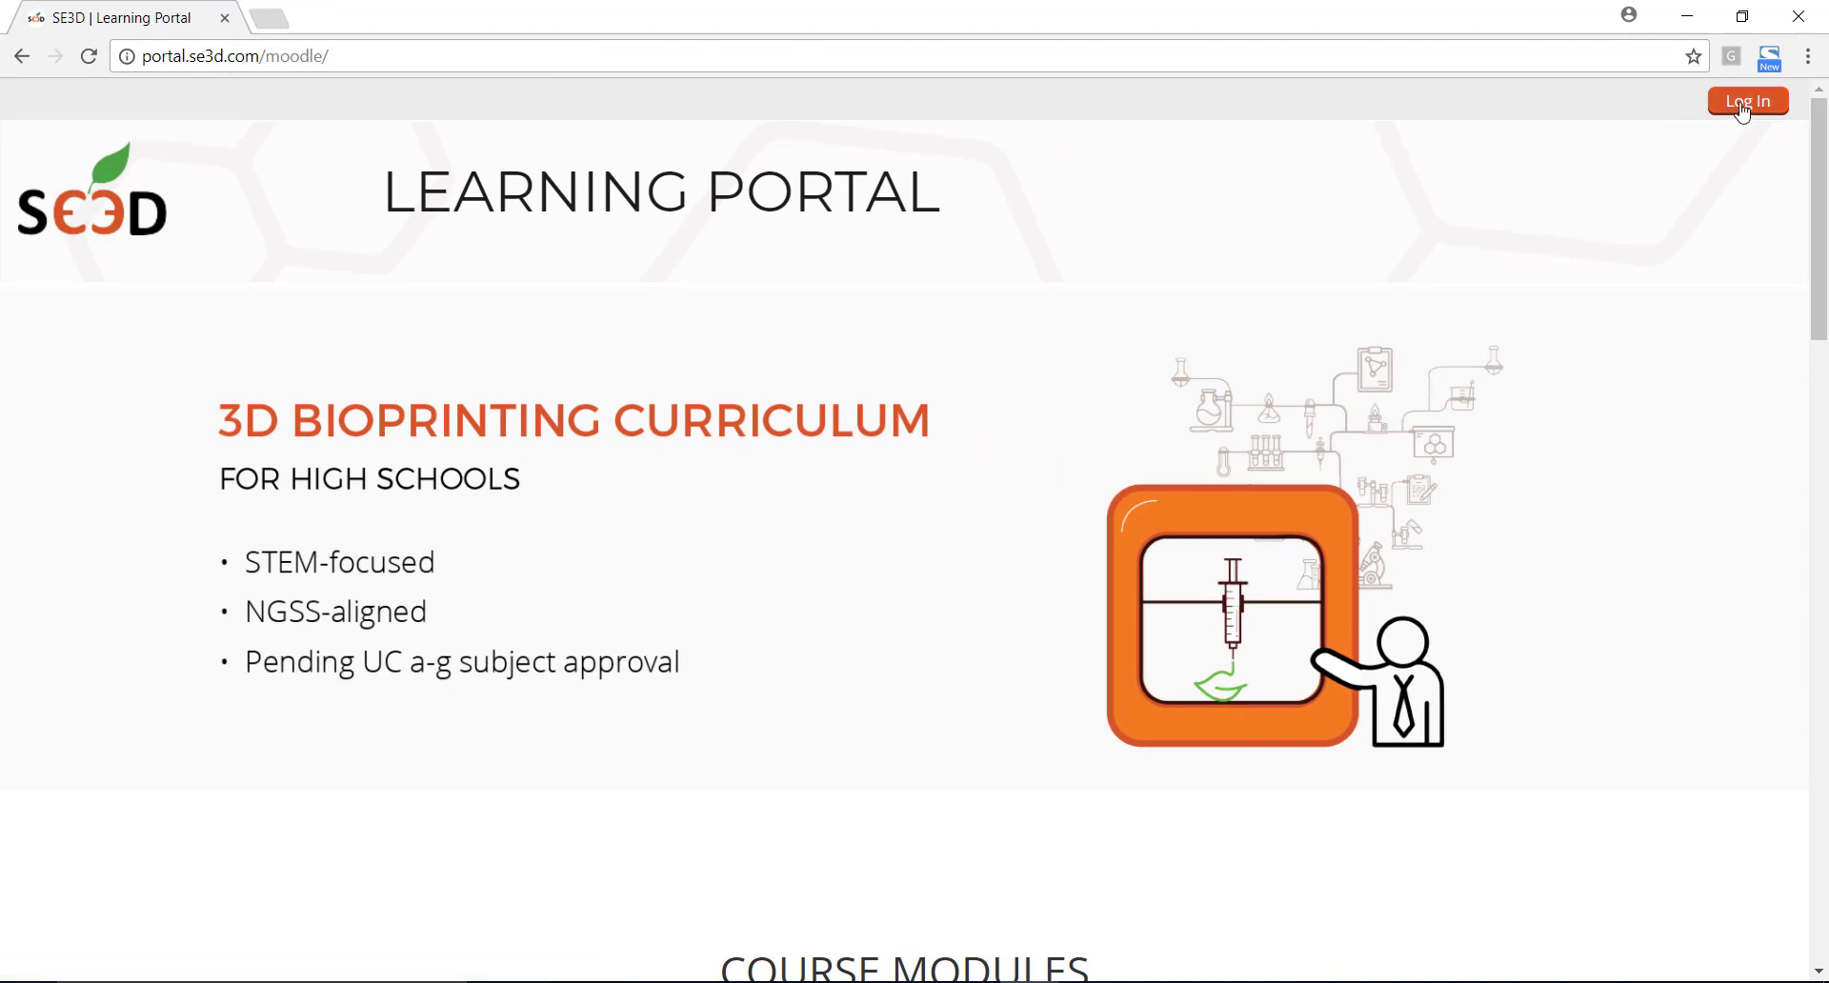
Reach the New account sign-up form from the portal's Log in page and review its fields.
left_click(1747, 101)
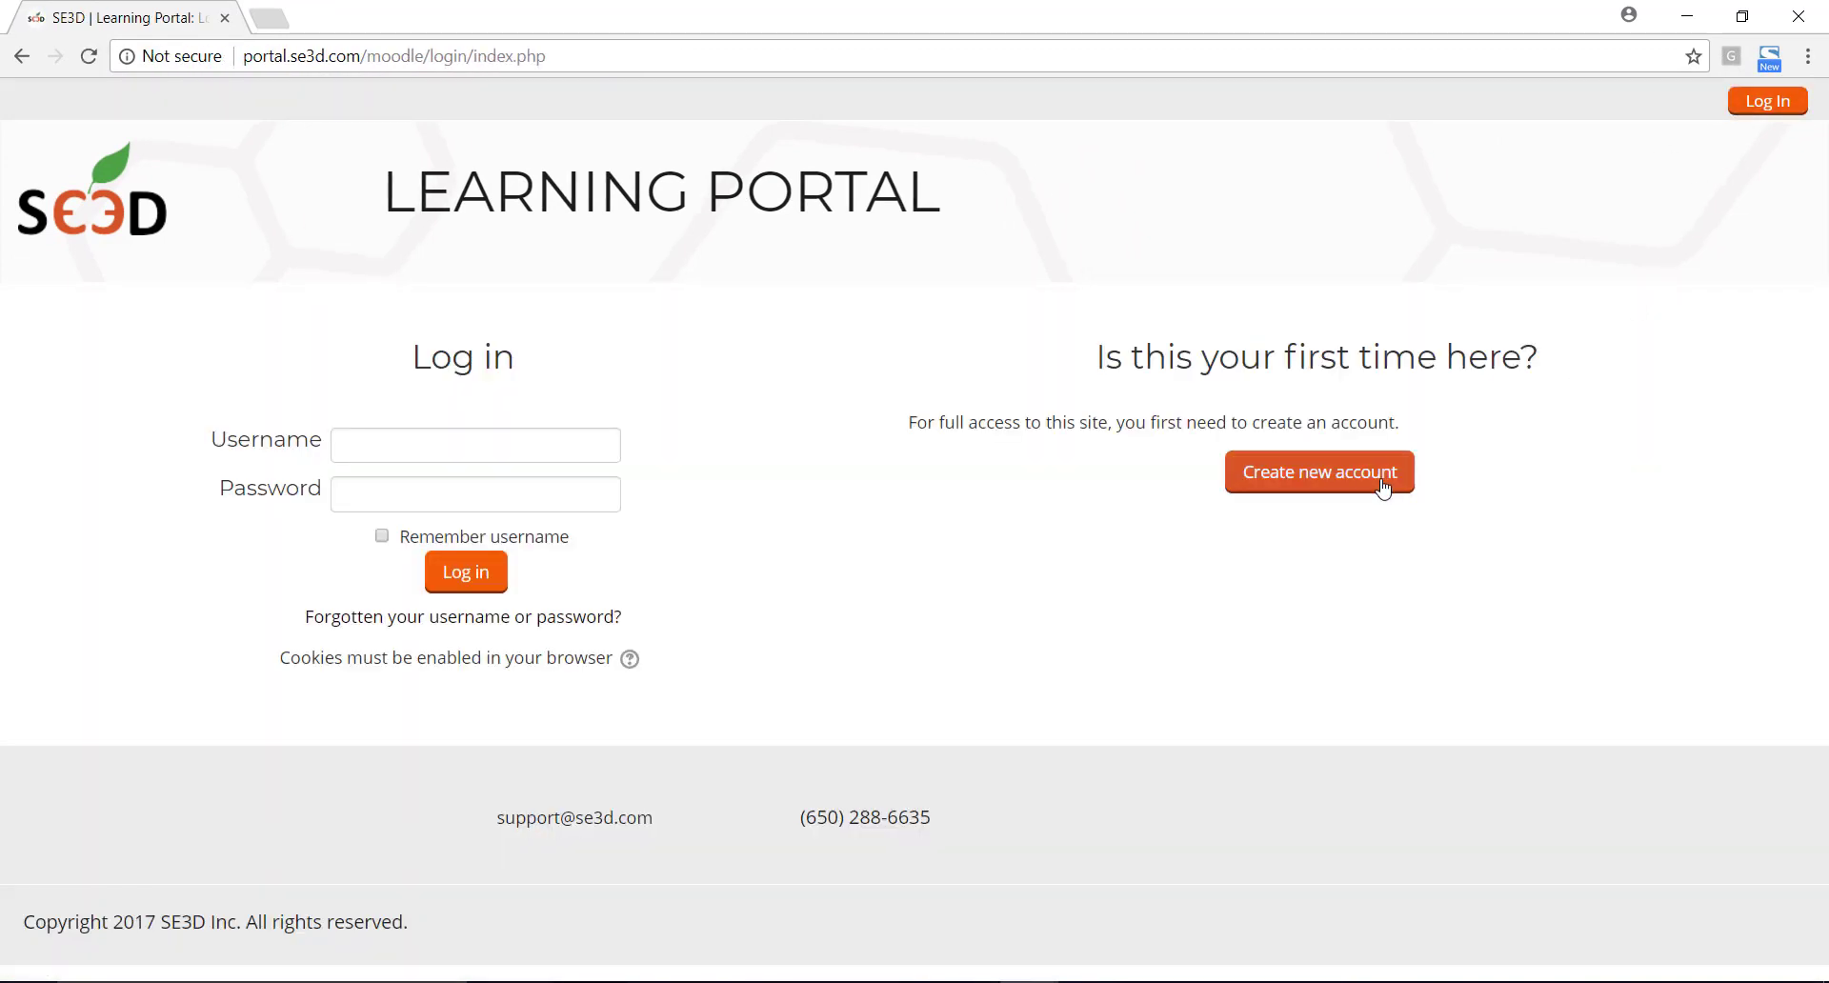
left_click(1318, 473)
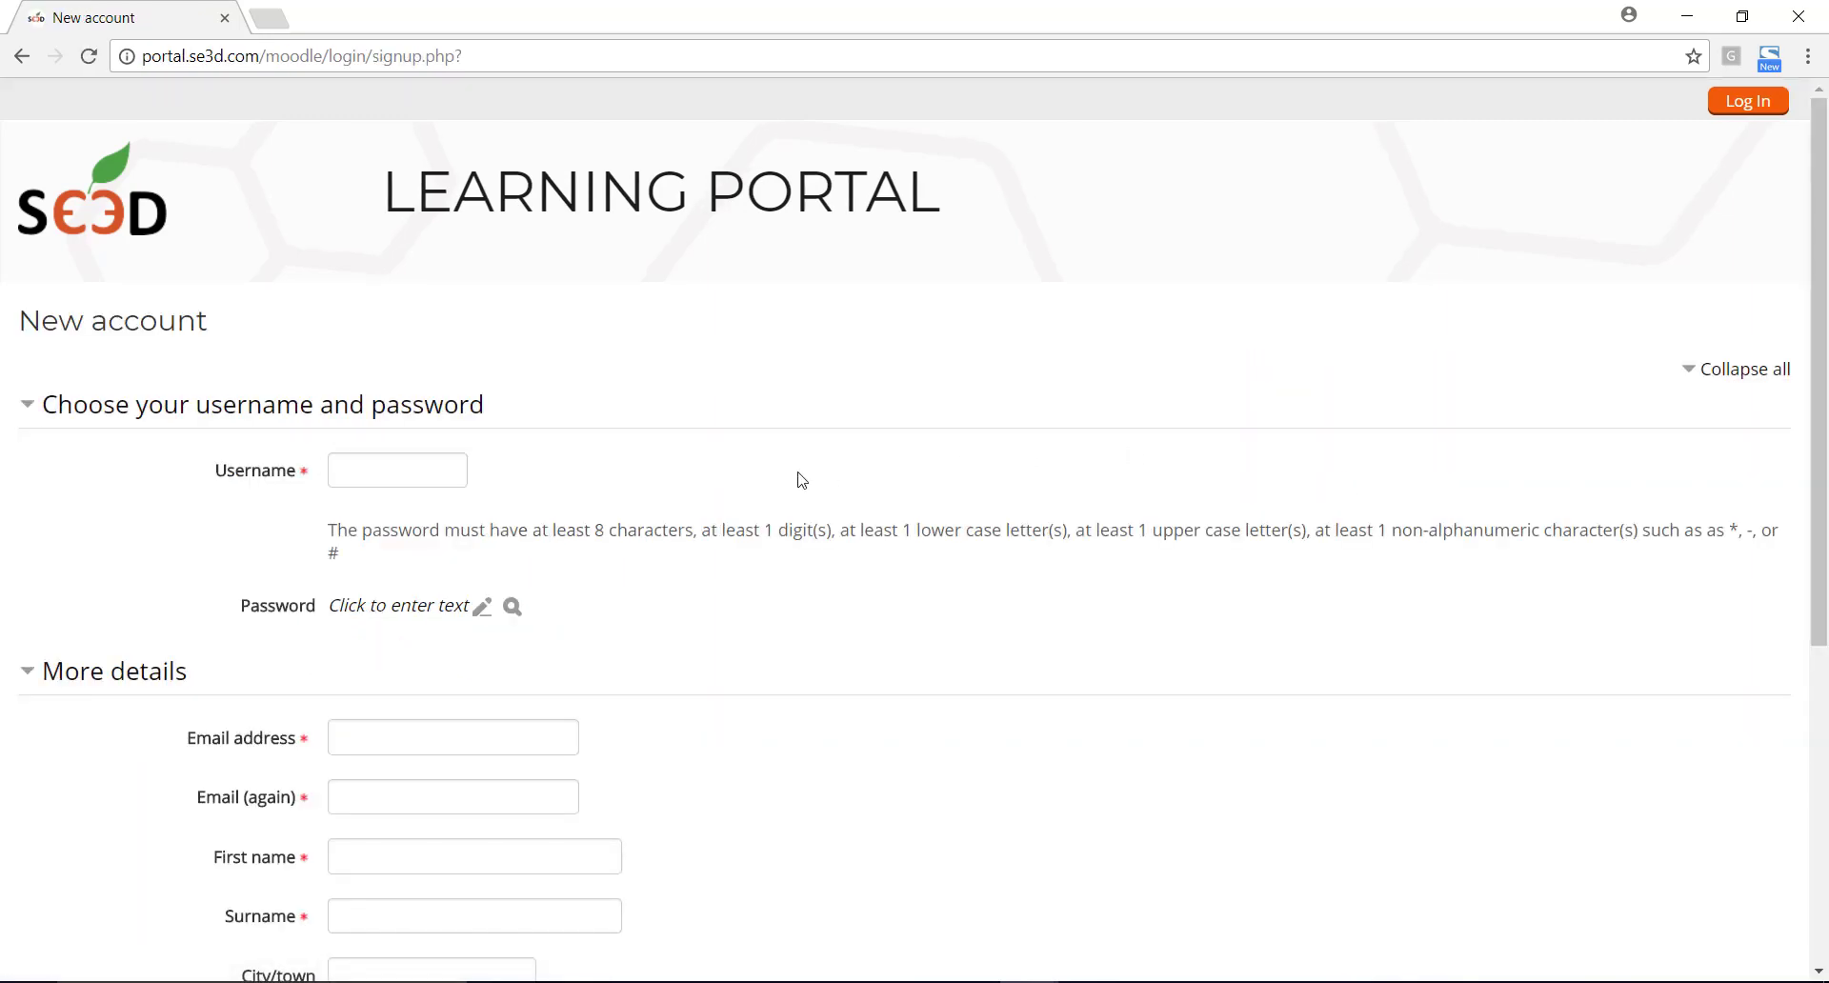
scroll("down", 3)
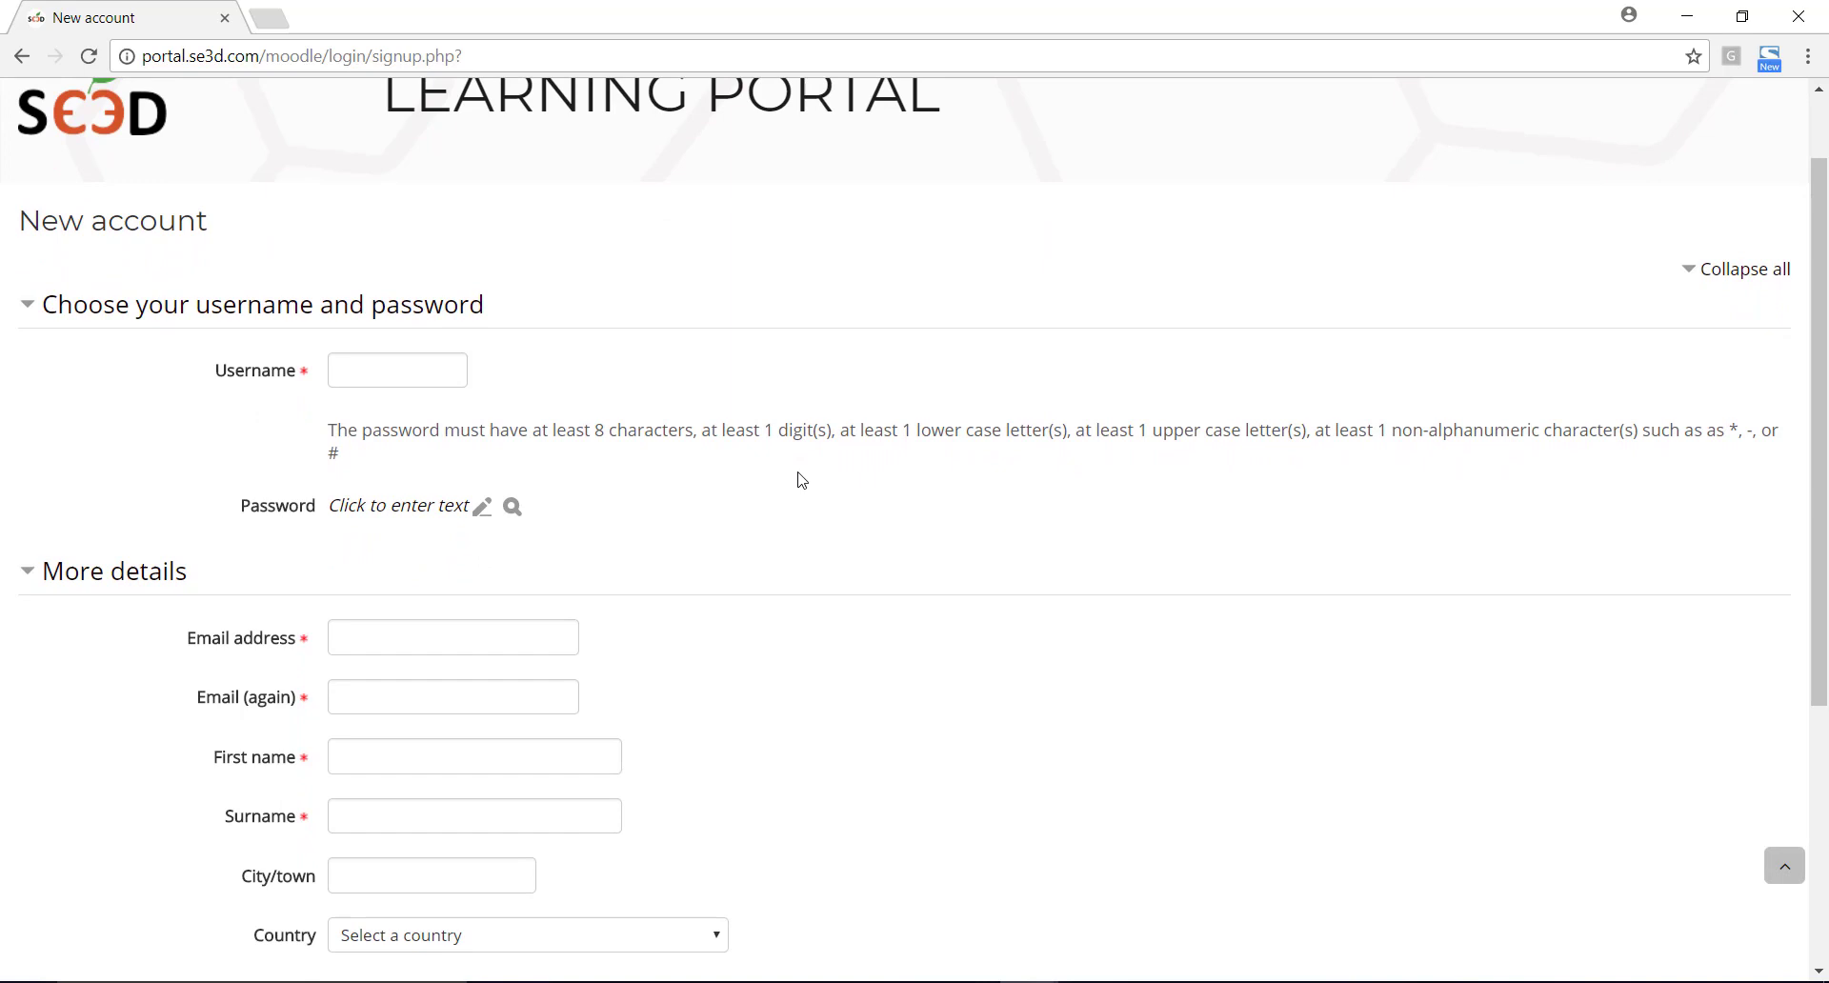
scroll("down", 3)
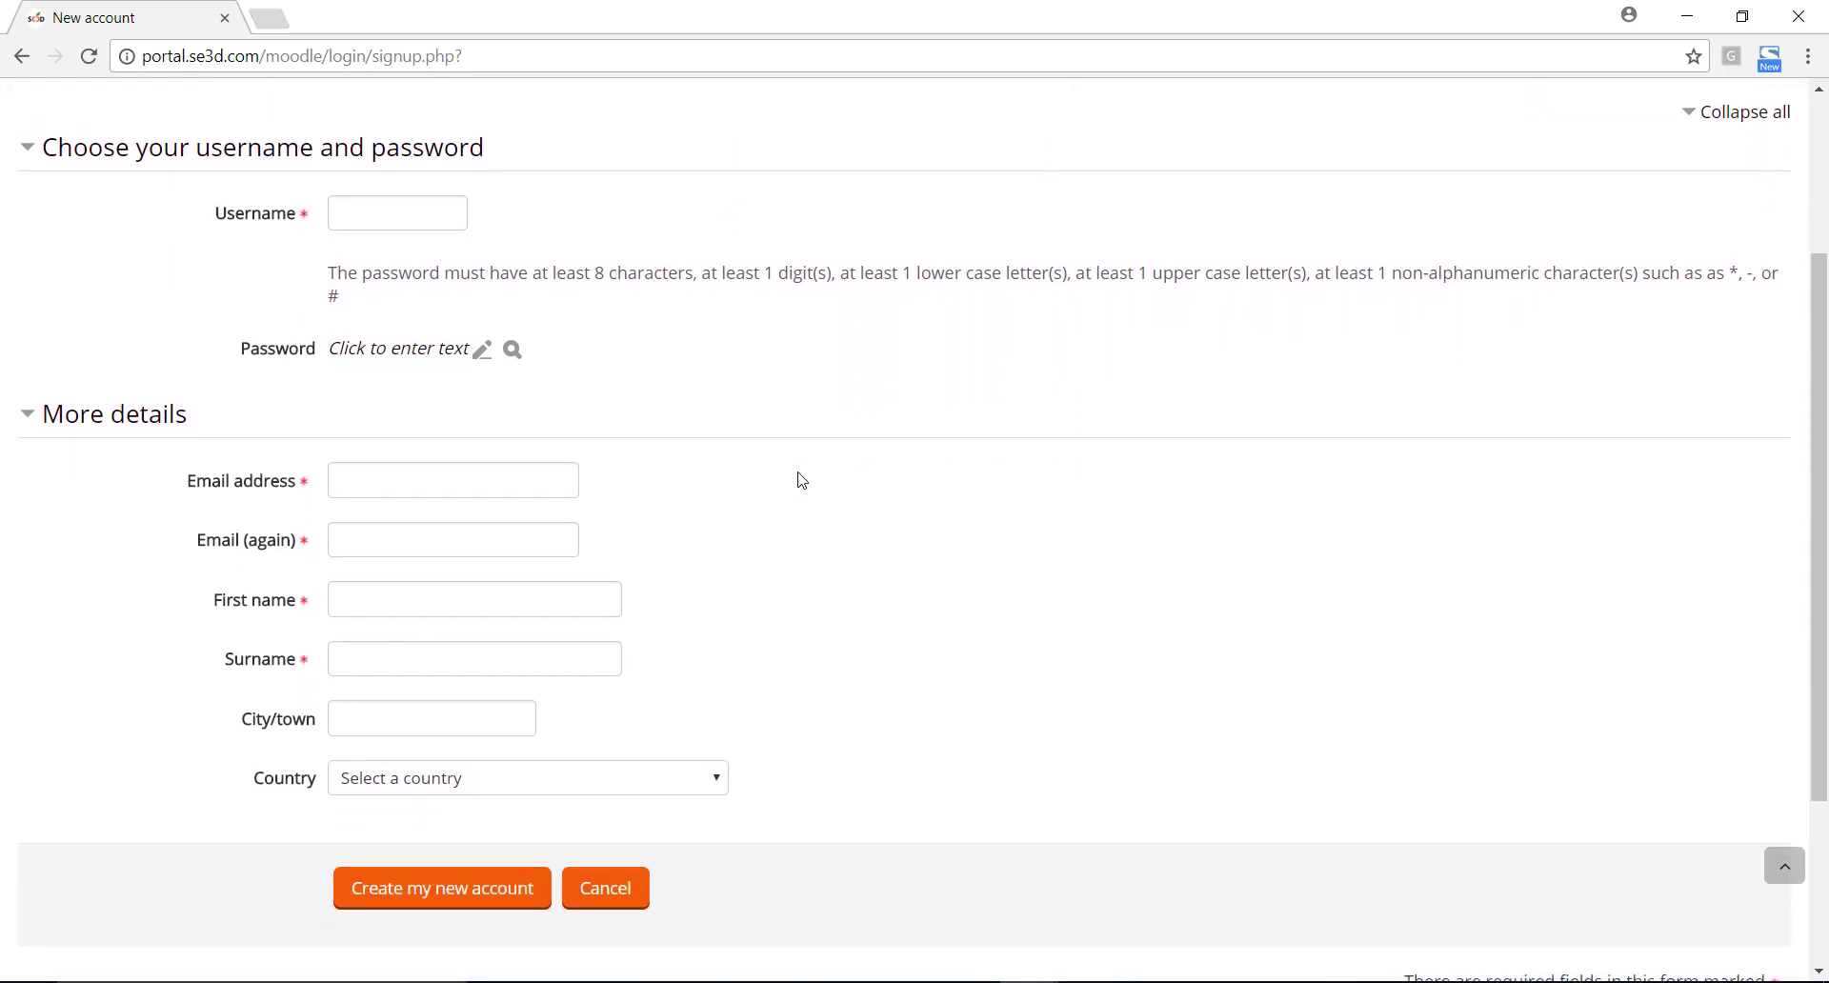
scroll("down", 3)
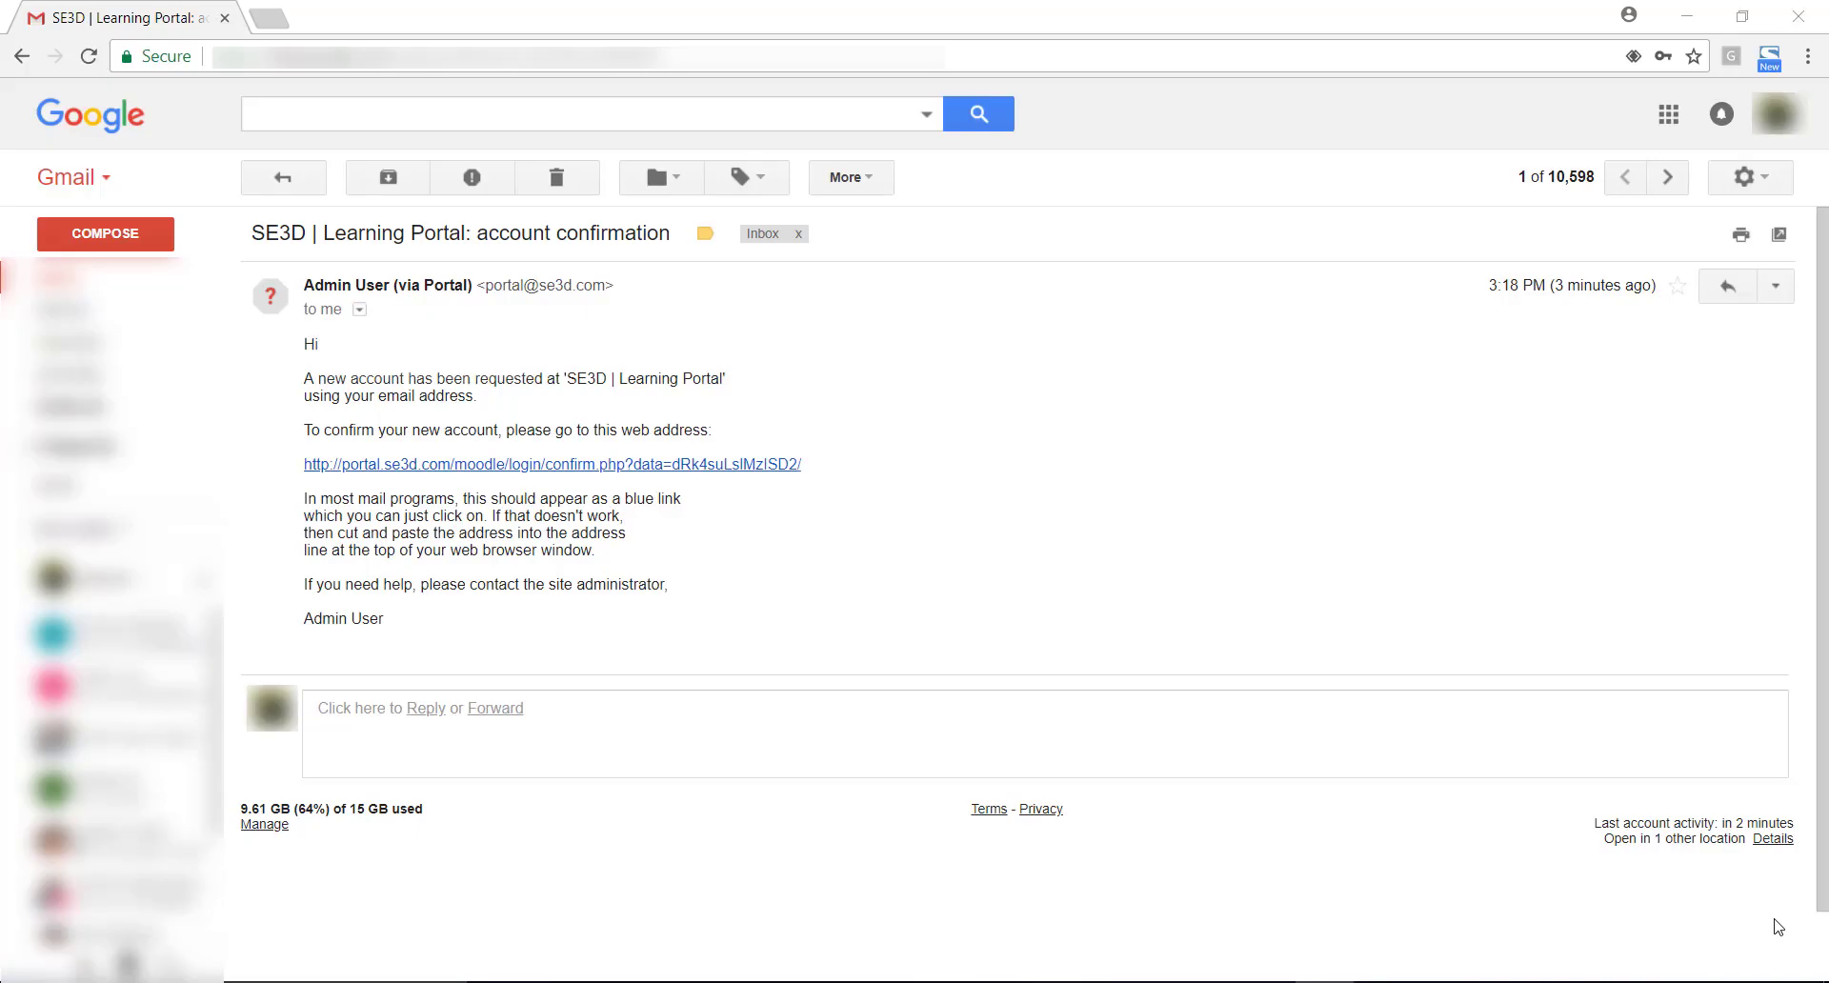
mouse_move(1210, 663)
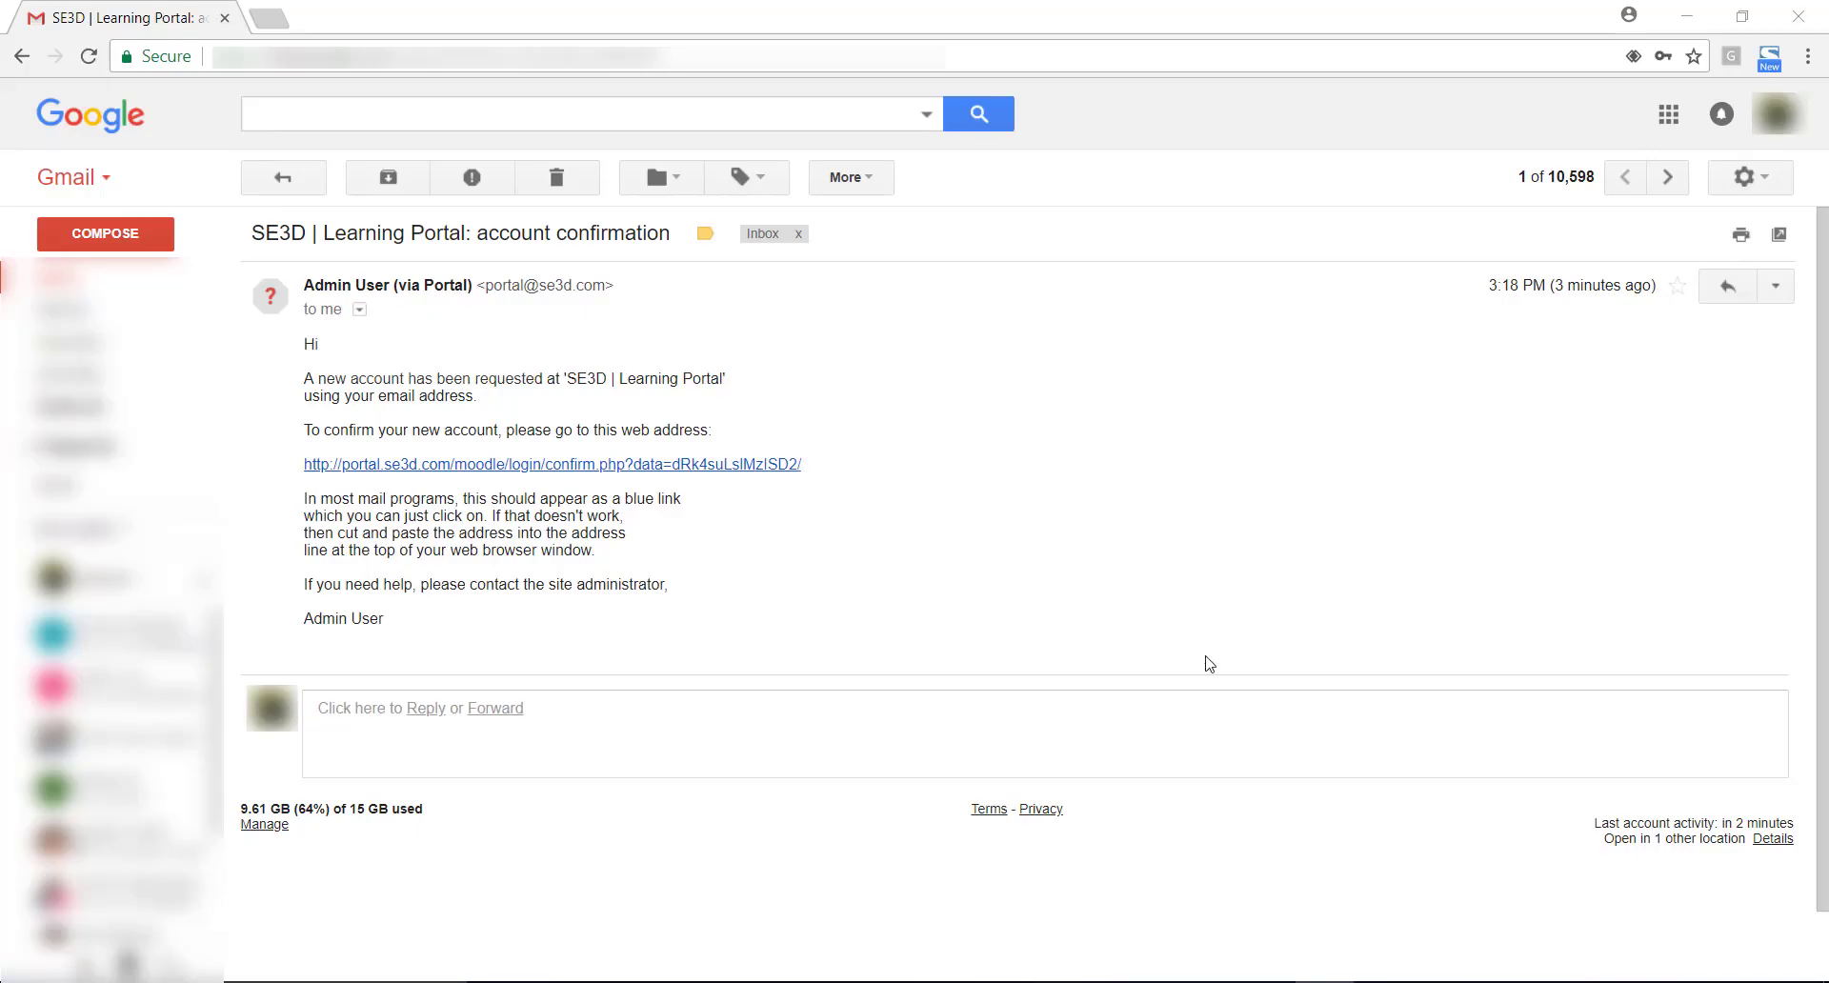
Confirm the new account via the emailed link, landing on the portal home page signed in.
left_click(550, 464)
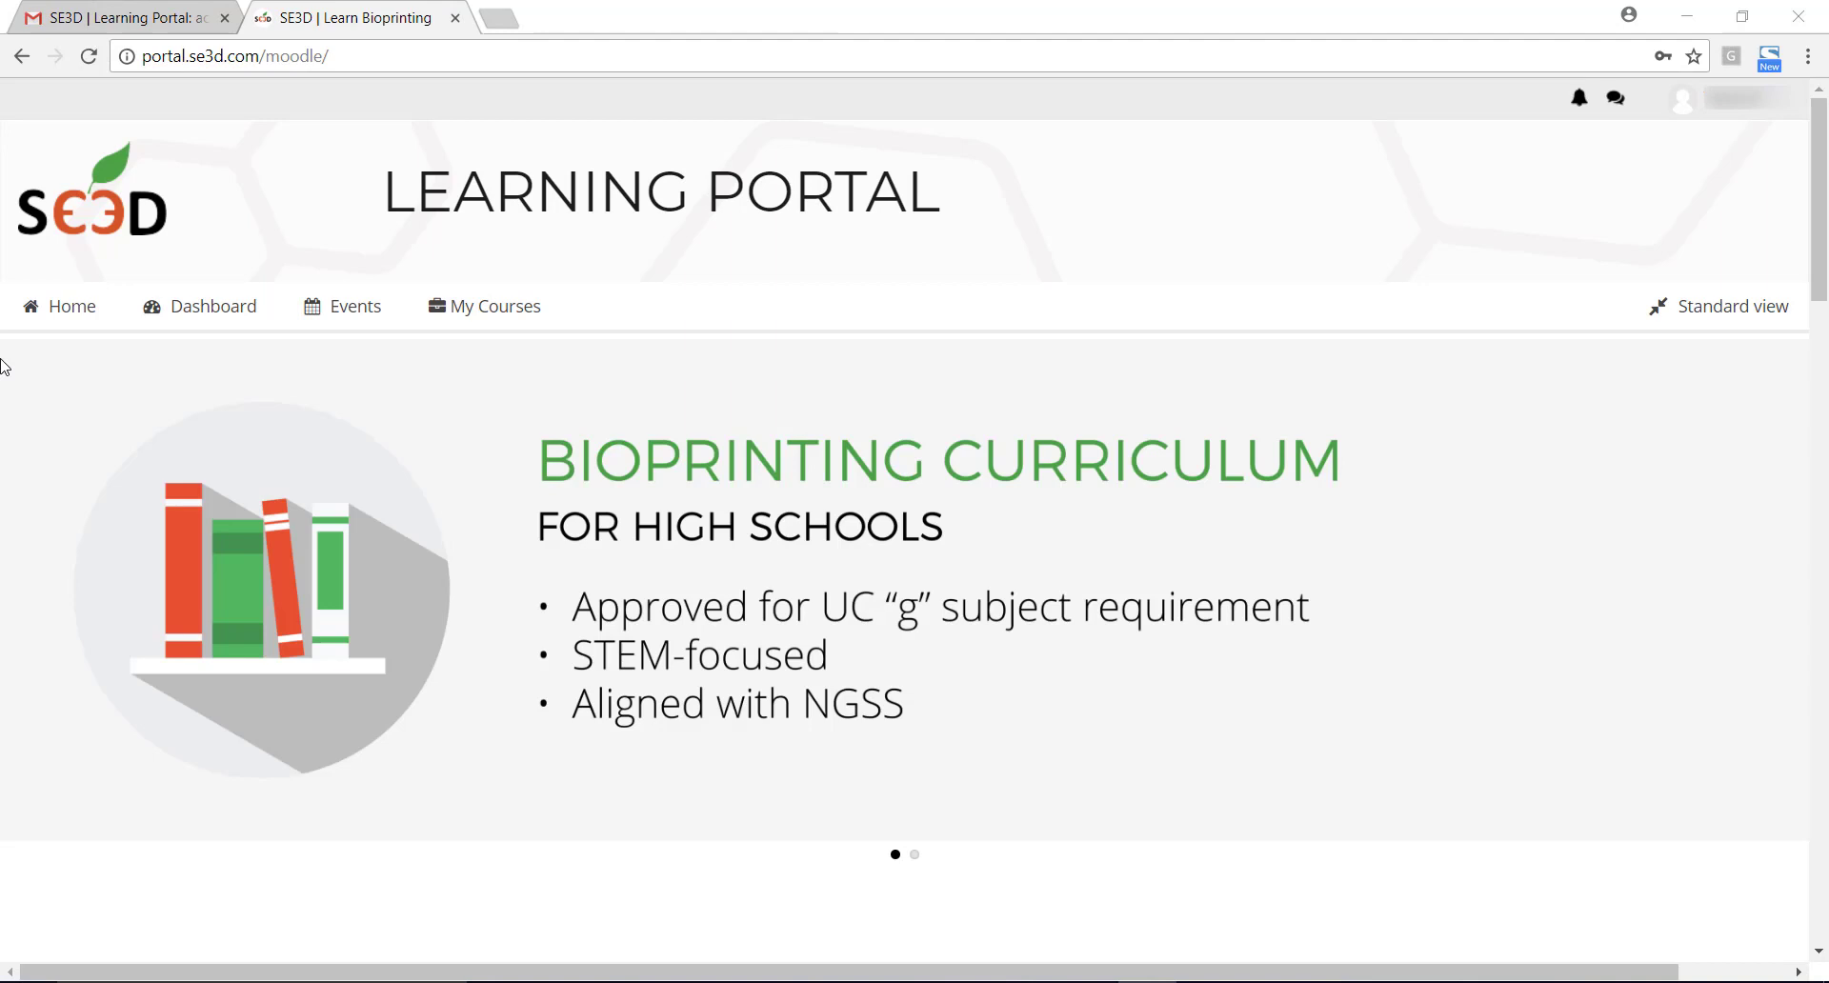
Reach the enrolment page for Startup Guide - r3bEL mini via the Startup Guide category.
left_click(914, 855)
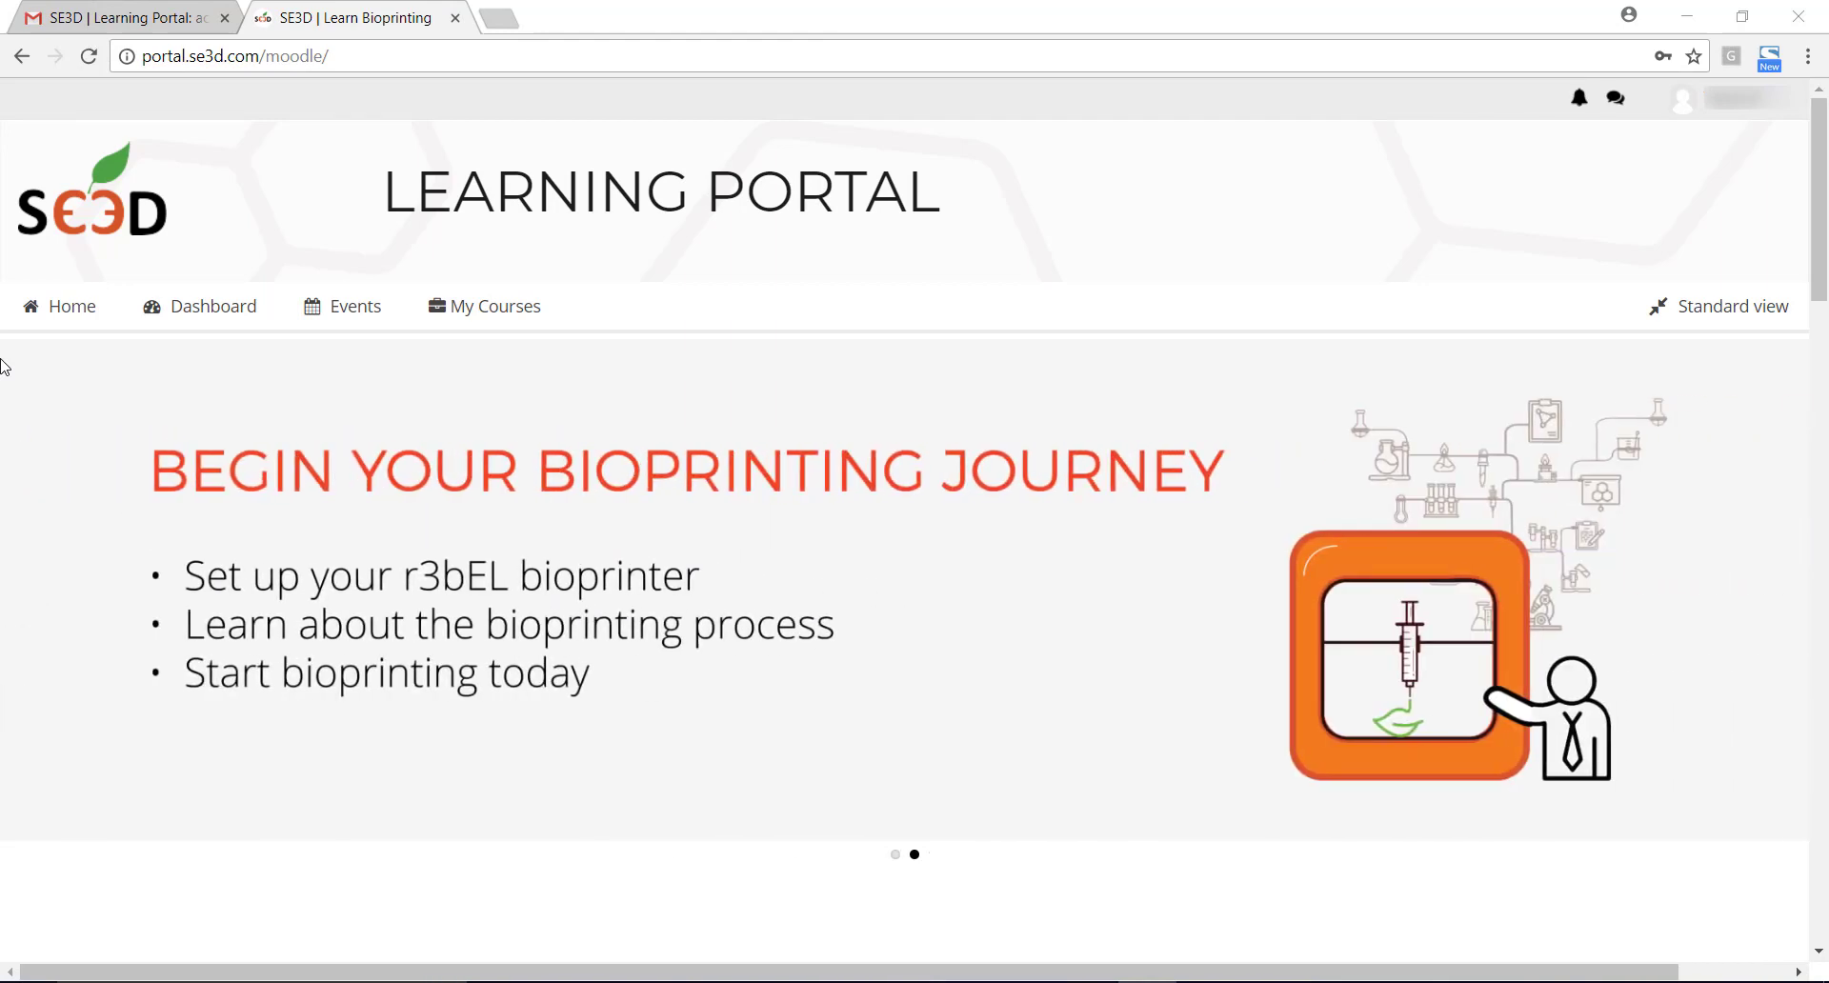
scroll("down", 3)
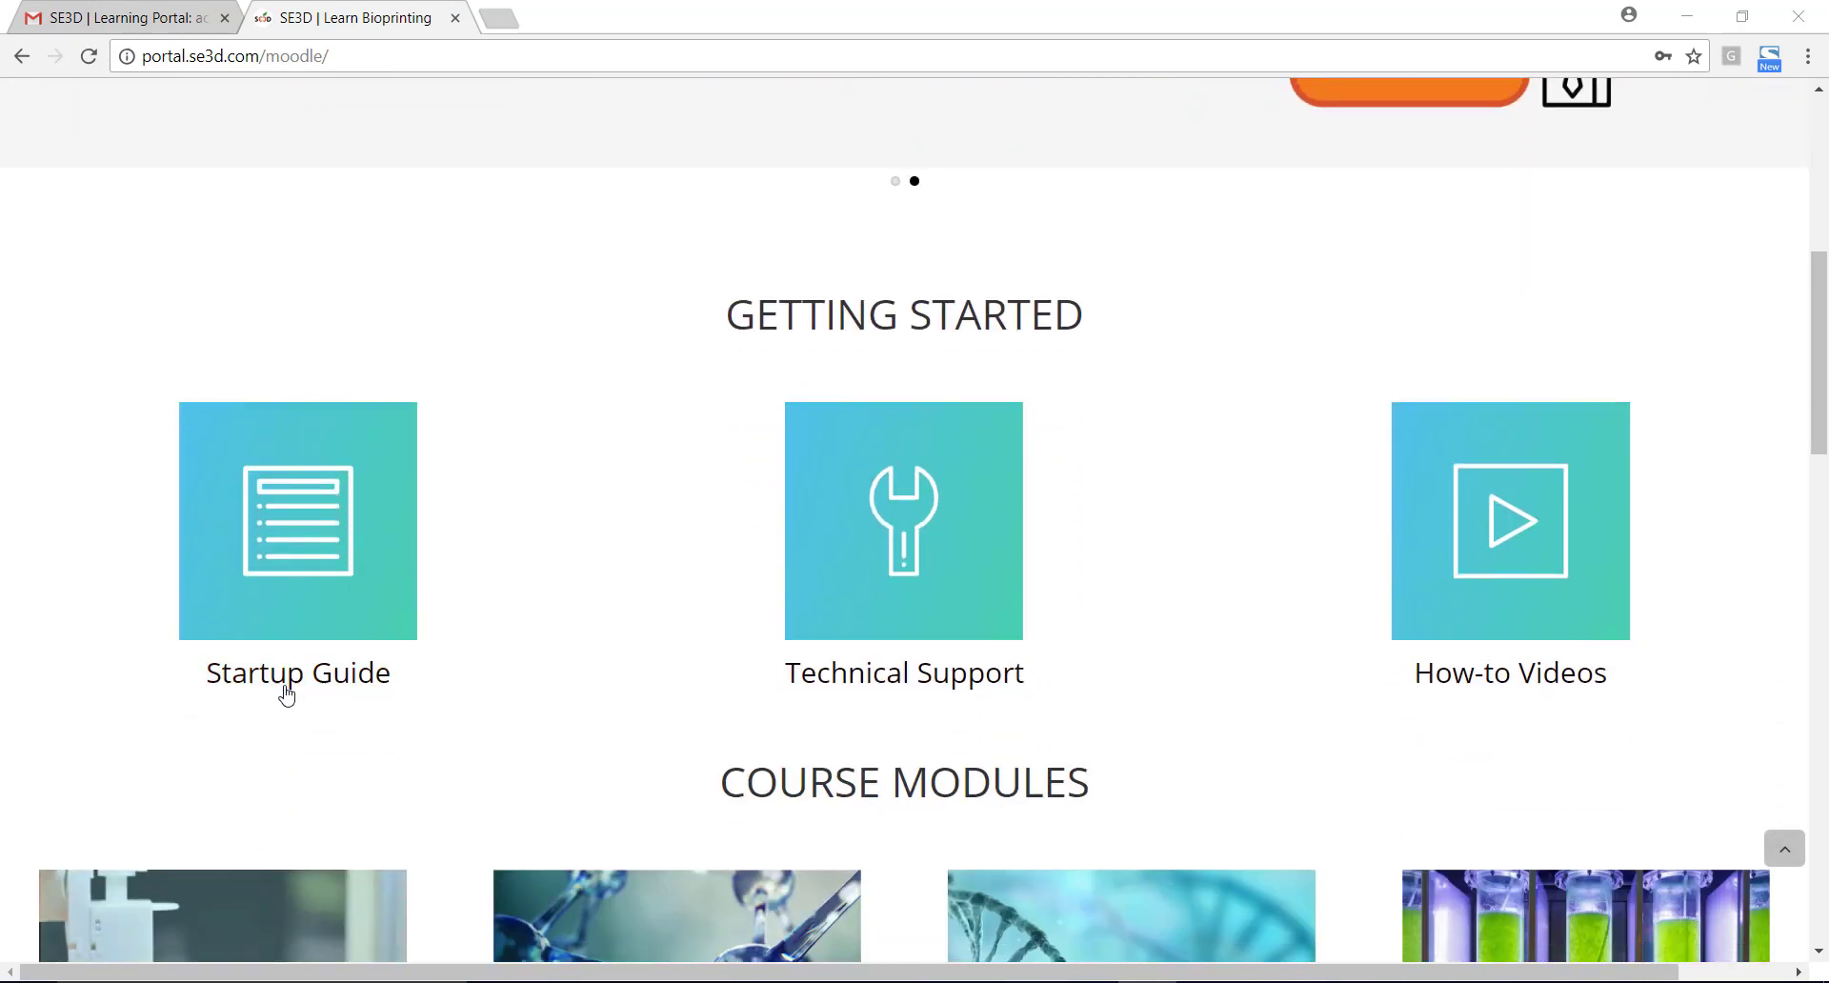
left_click(297, 522)
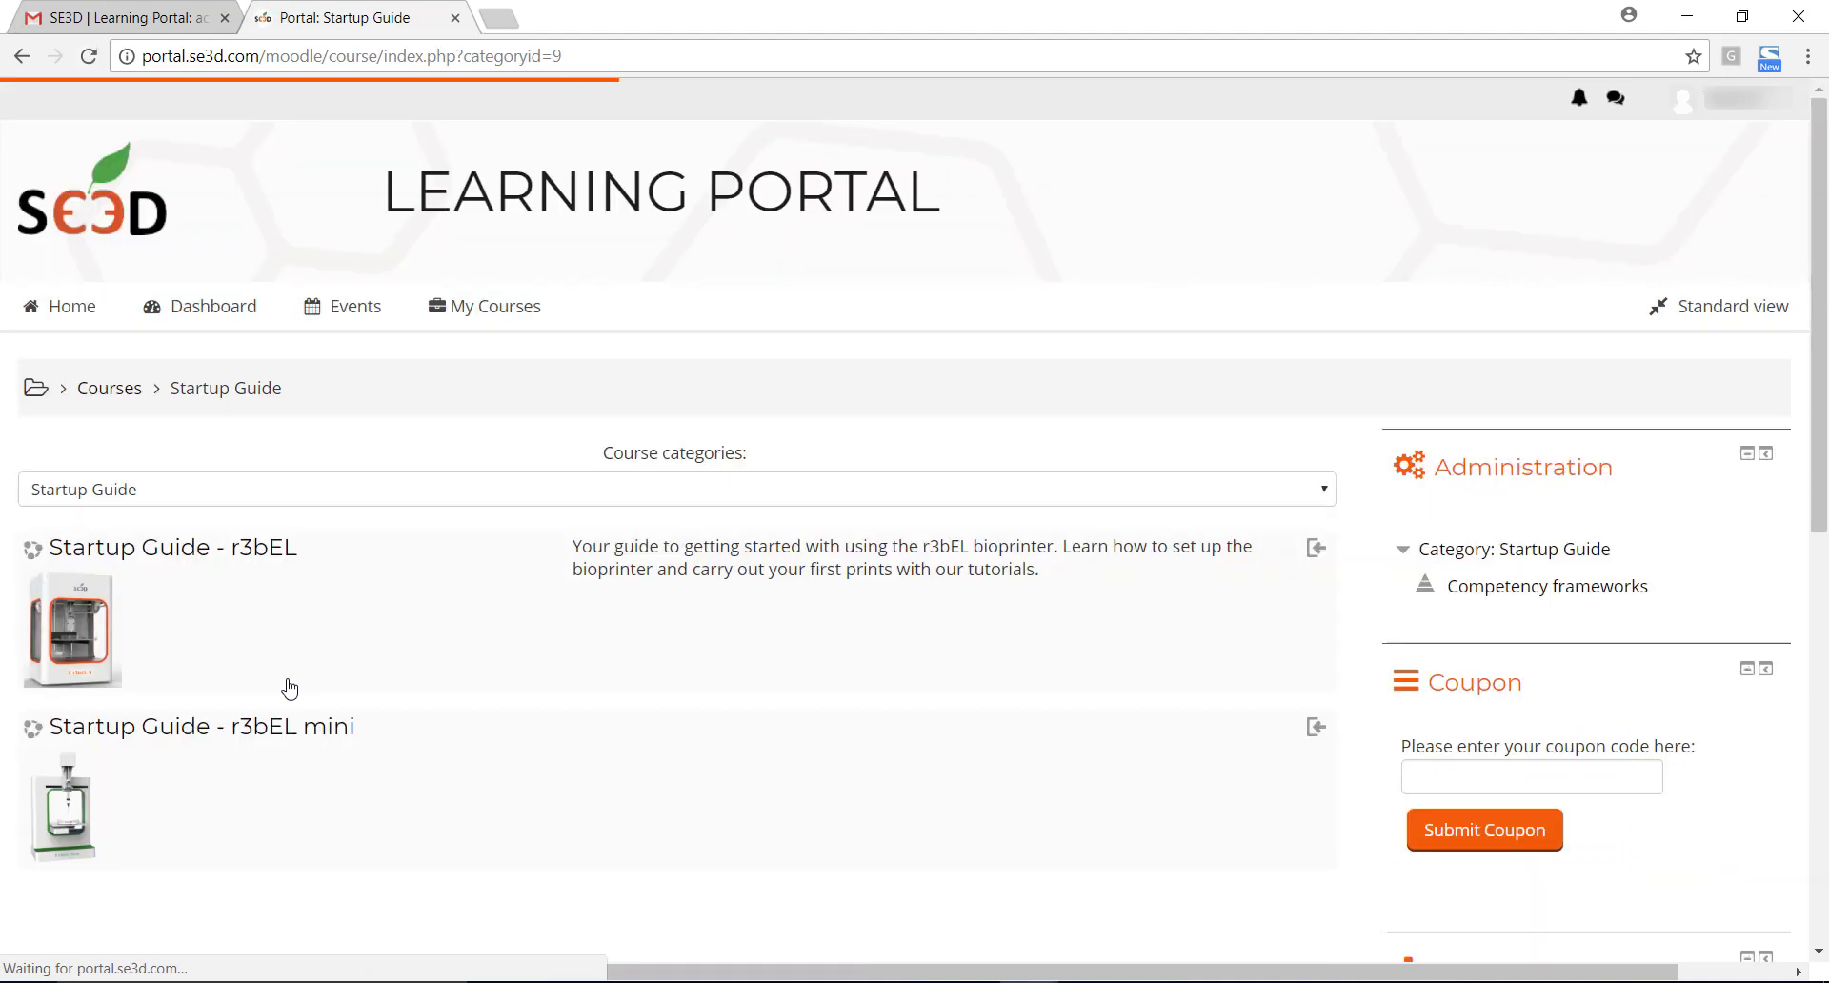
mouse_move(292, 737)
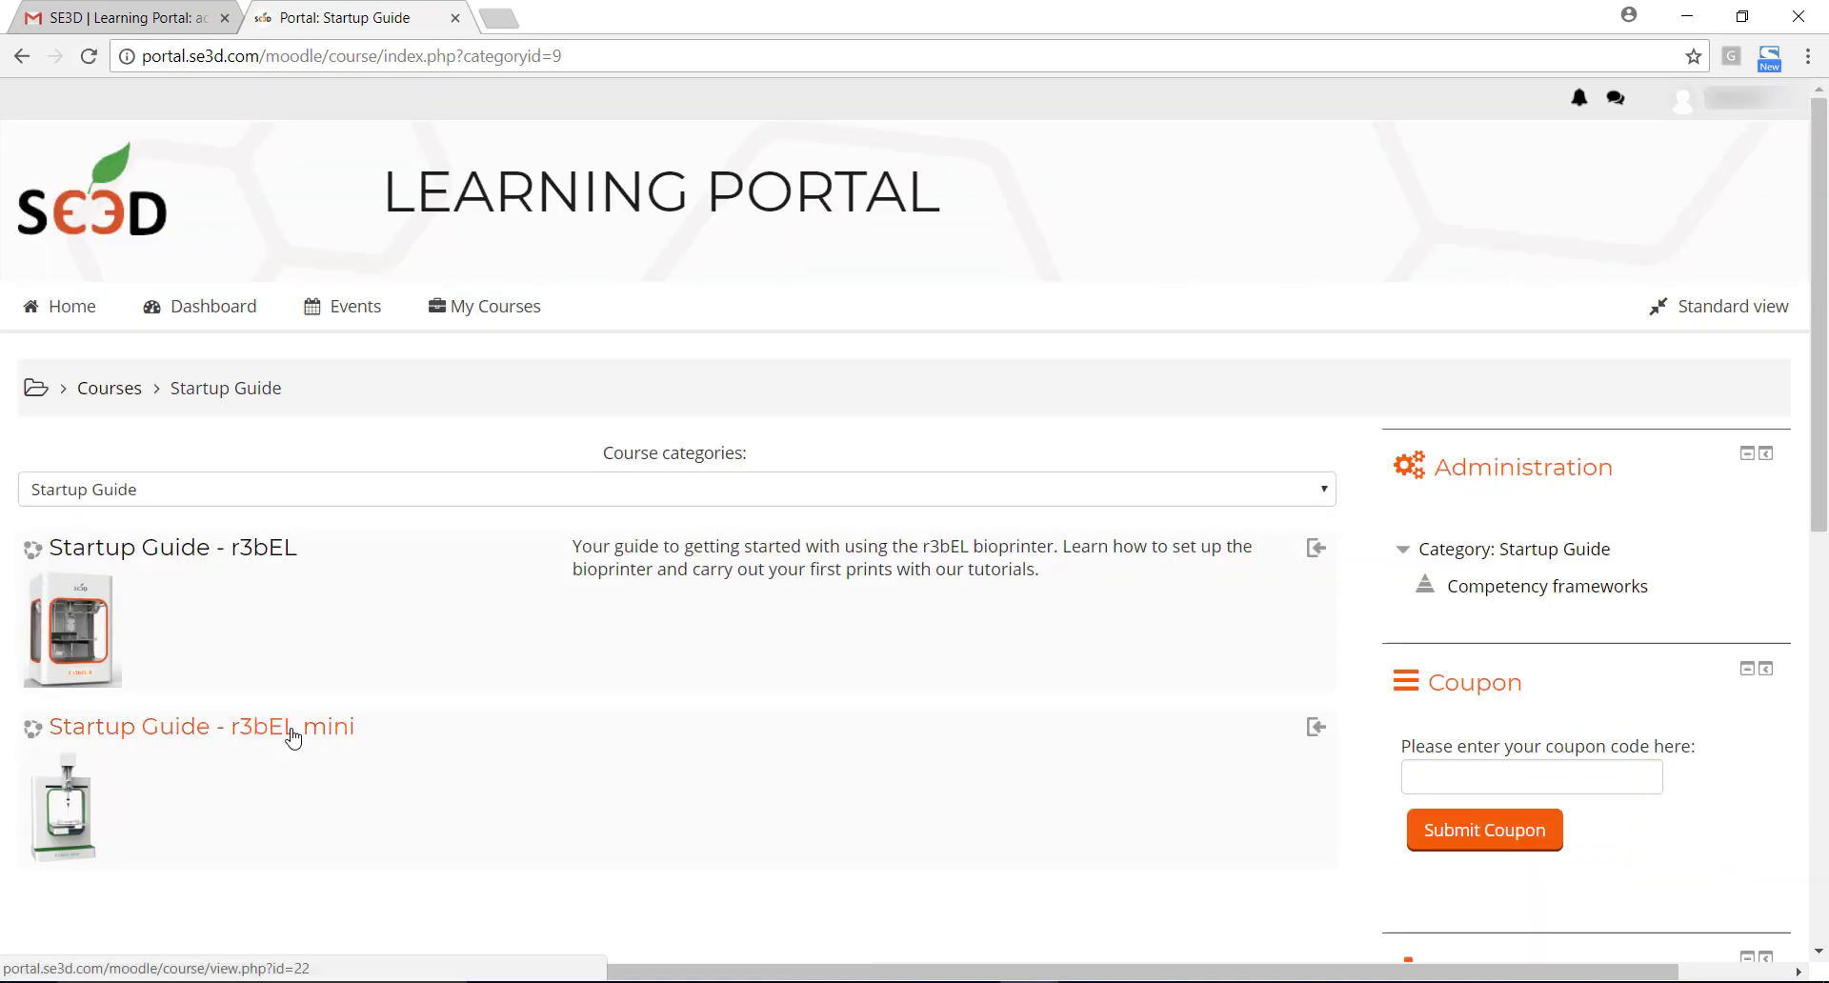
left_click(200, 726)
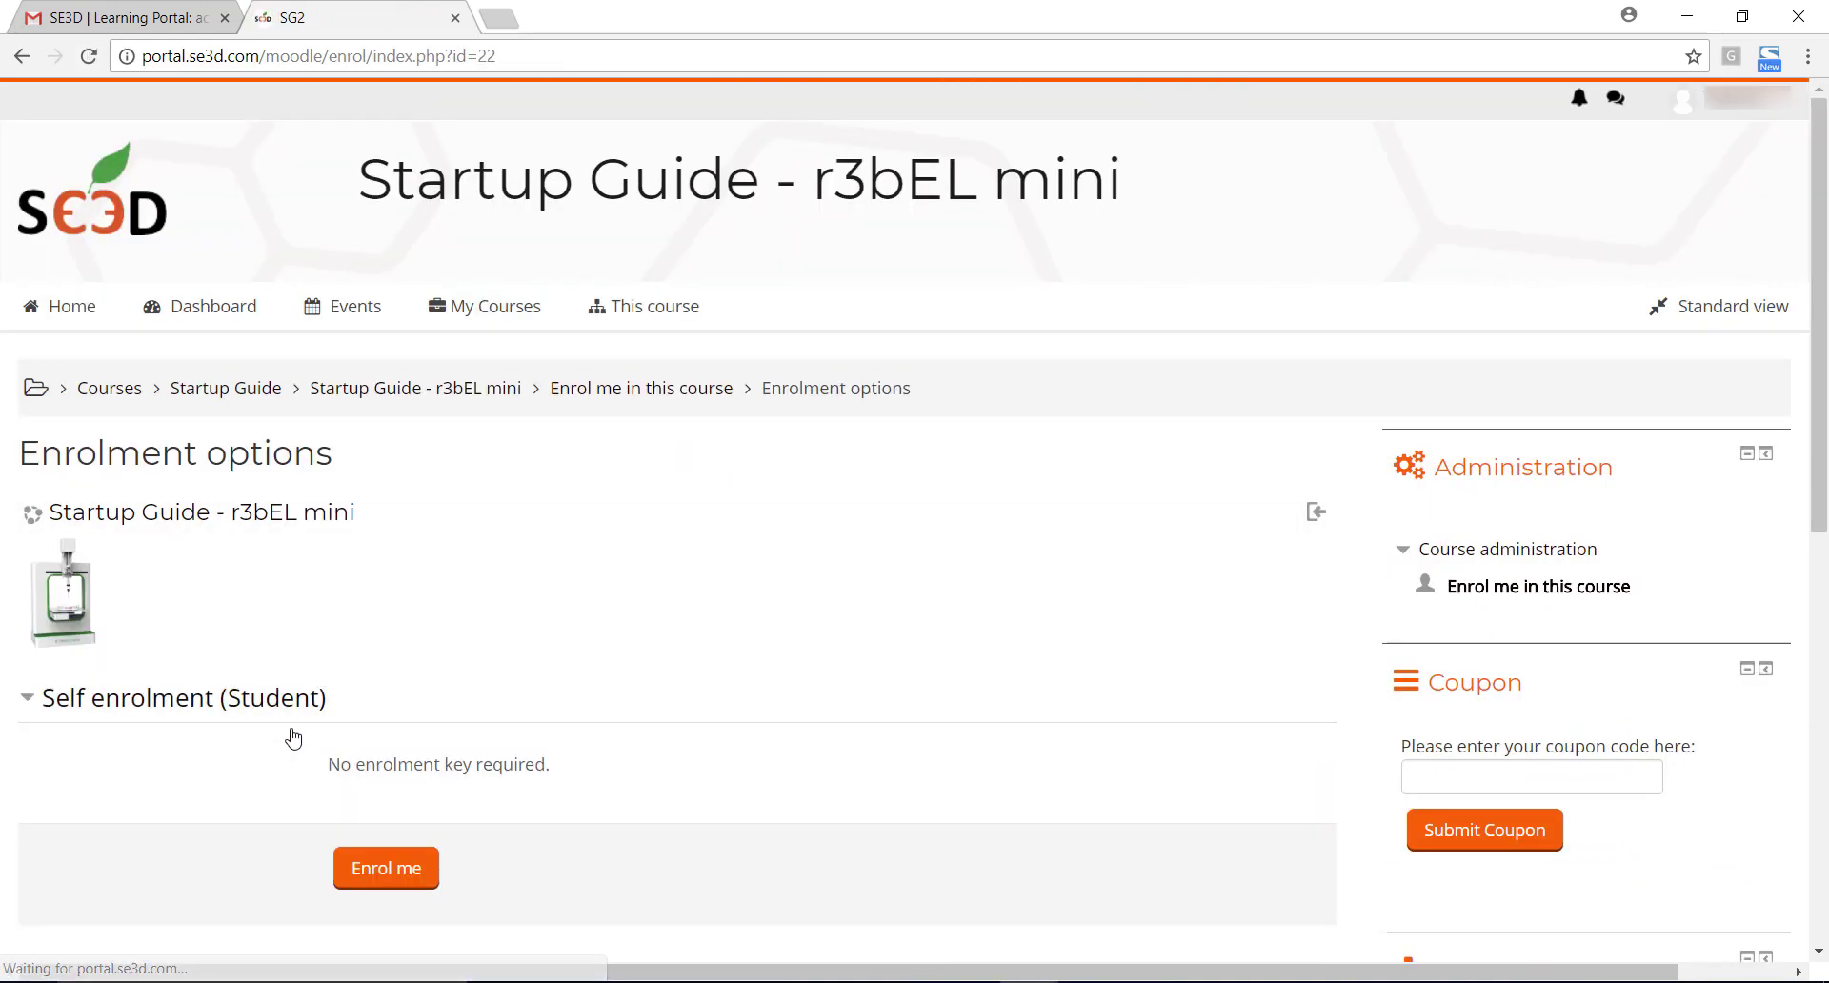
Enrol in Startup Guide - r3bEL mini with Enrol me and load its course page.
left_click(384, 867)
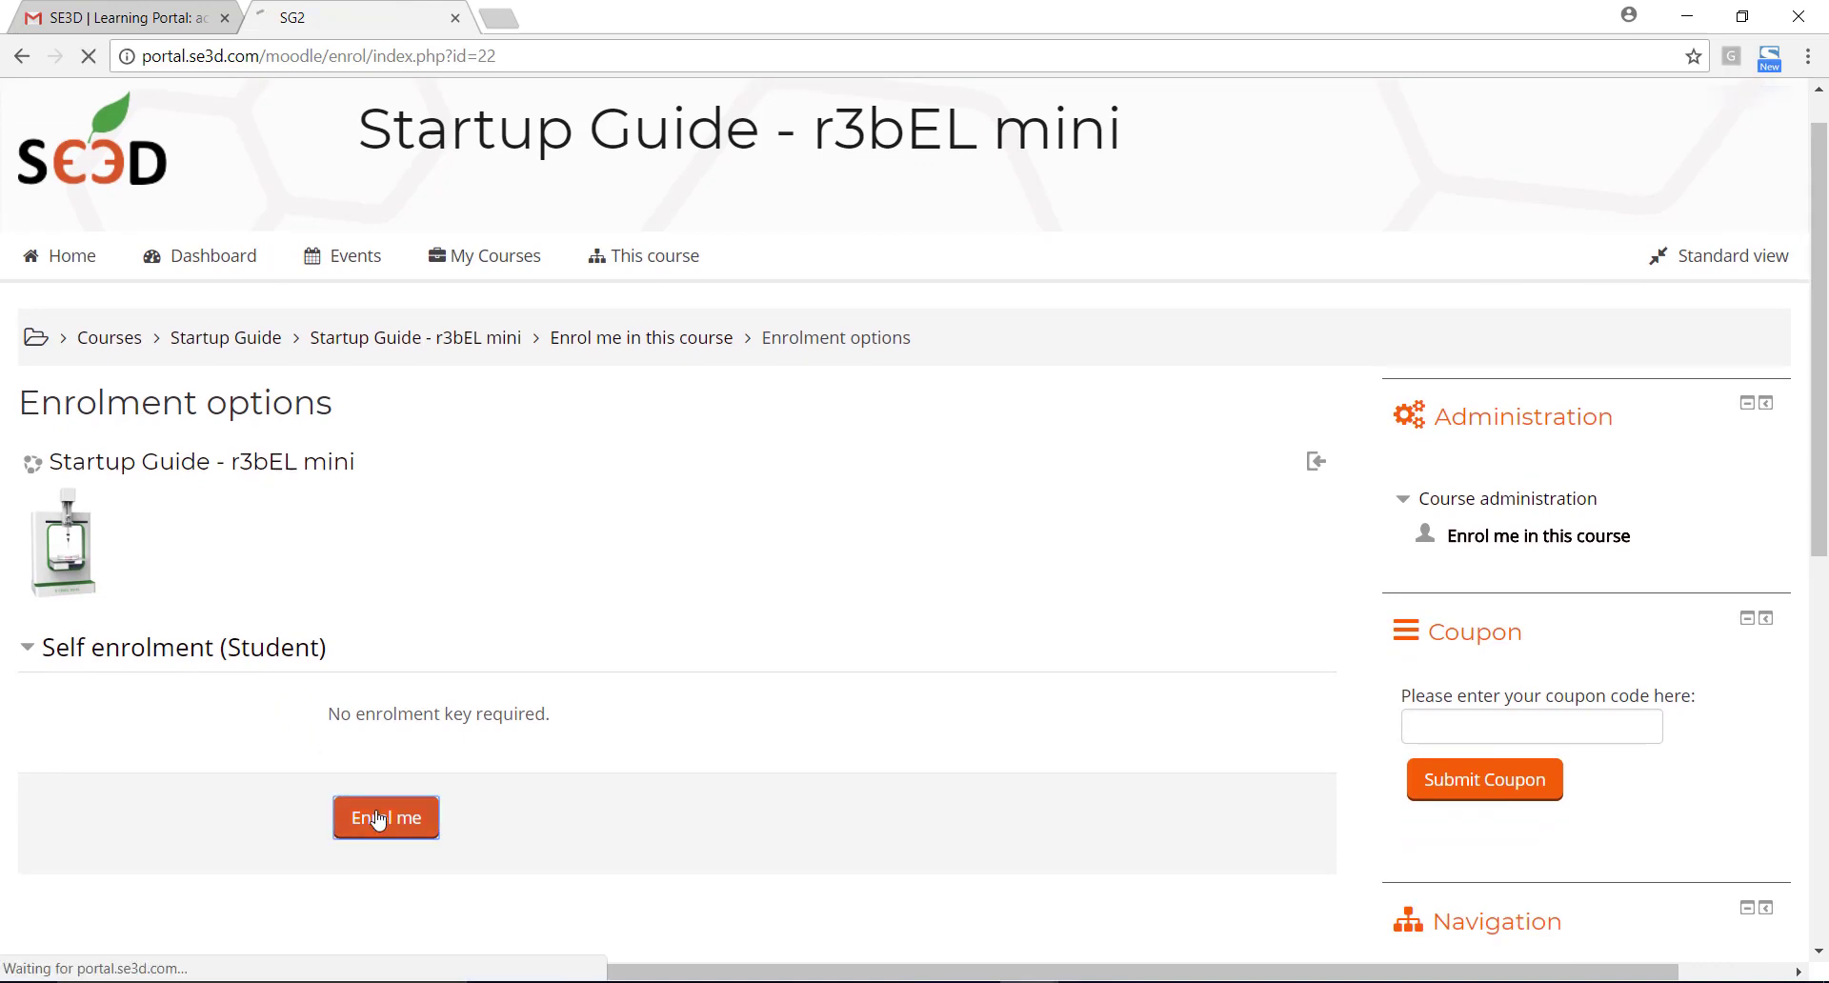
left_click(384, 818)
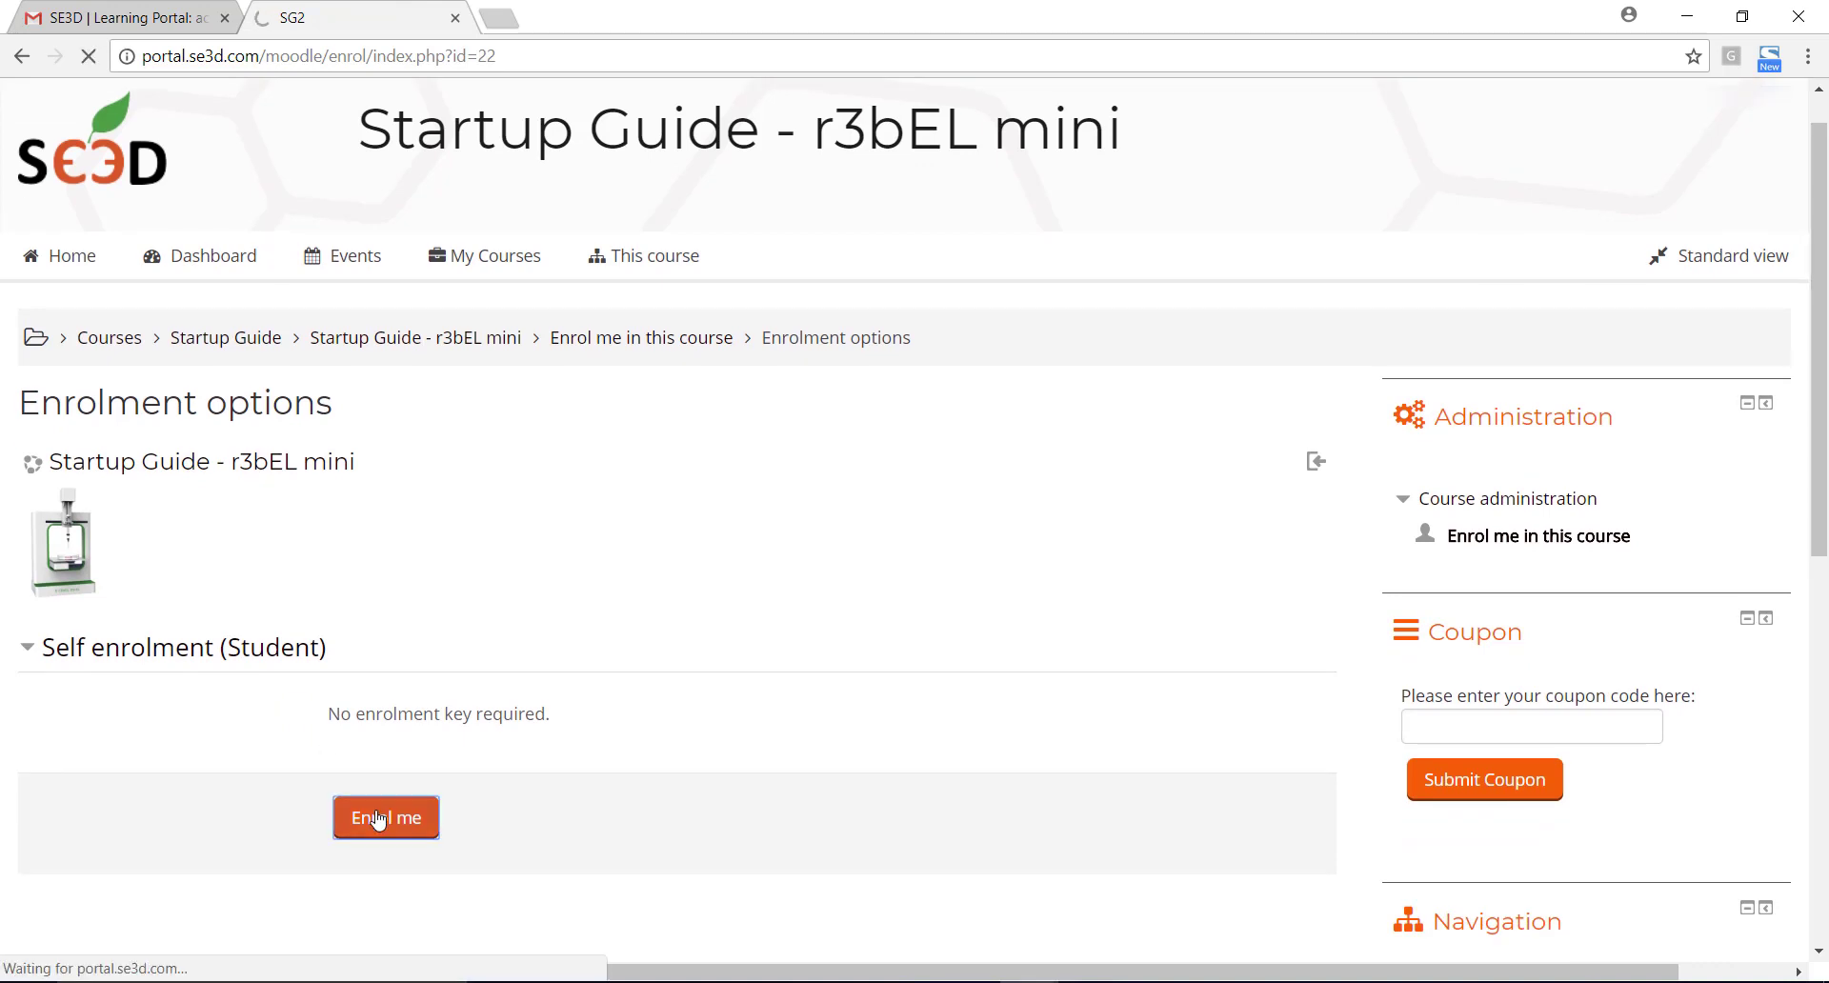
left_click(385, 817)
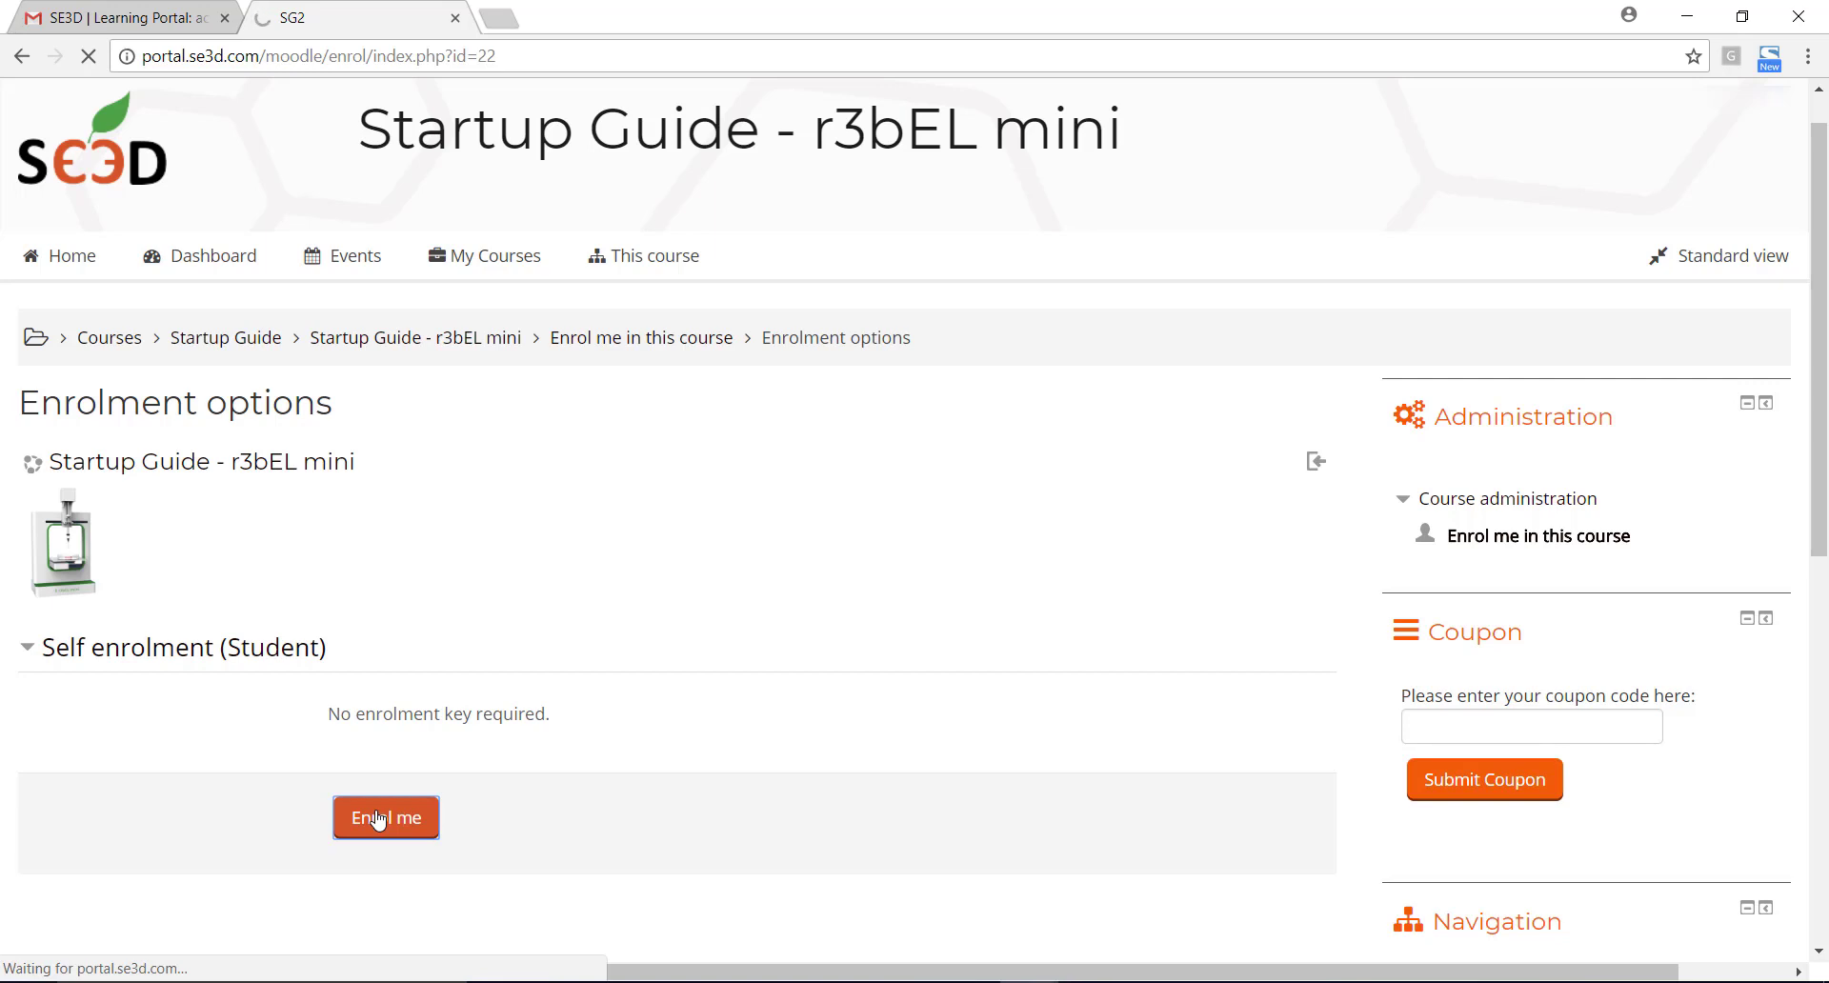
left_click(385, 817)
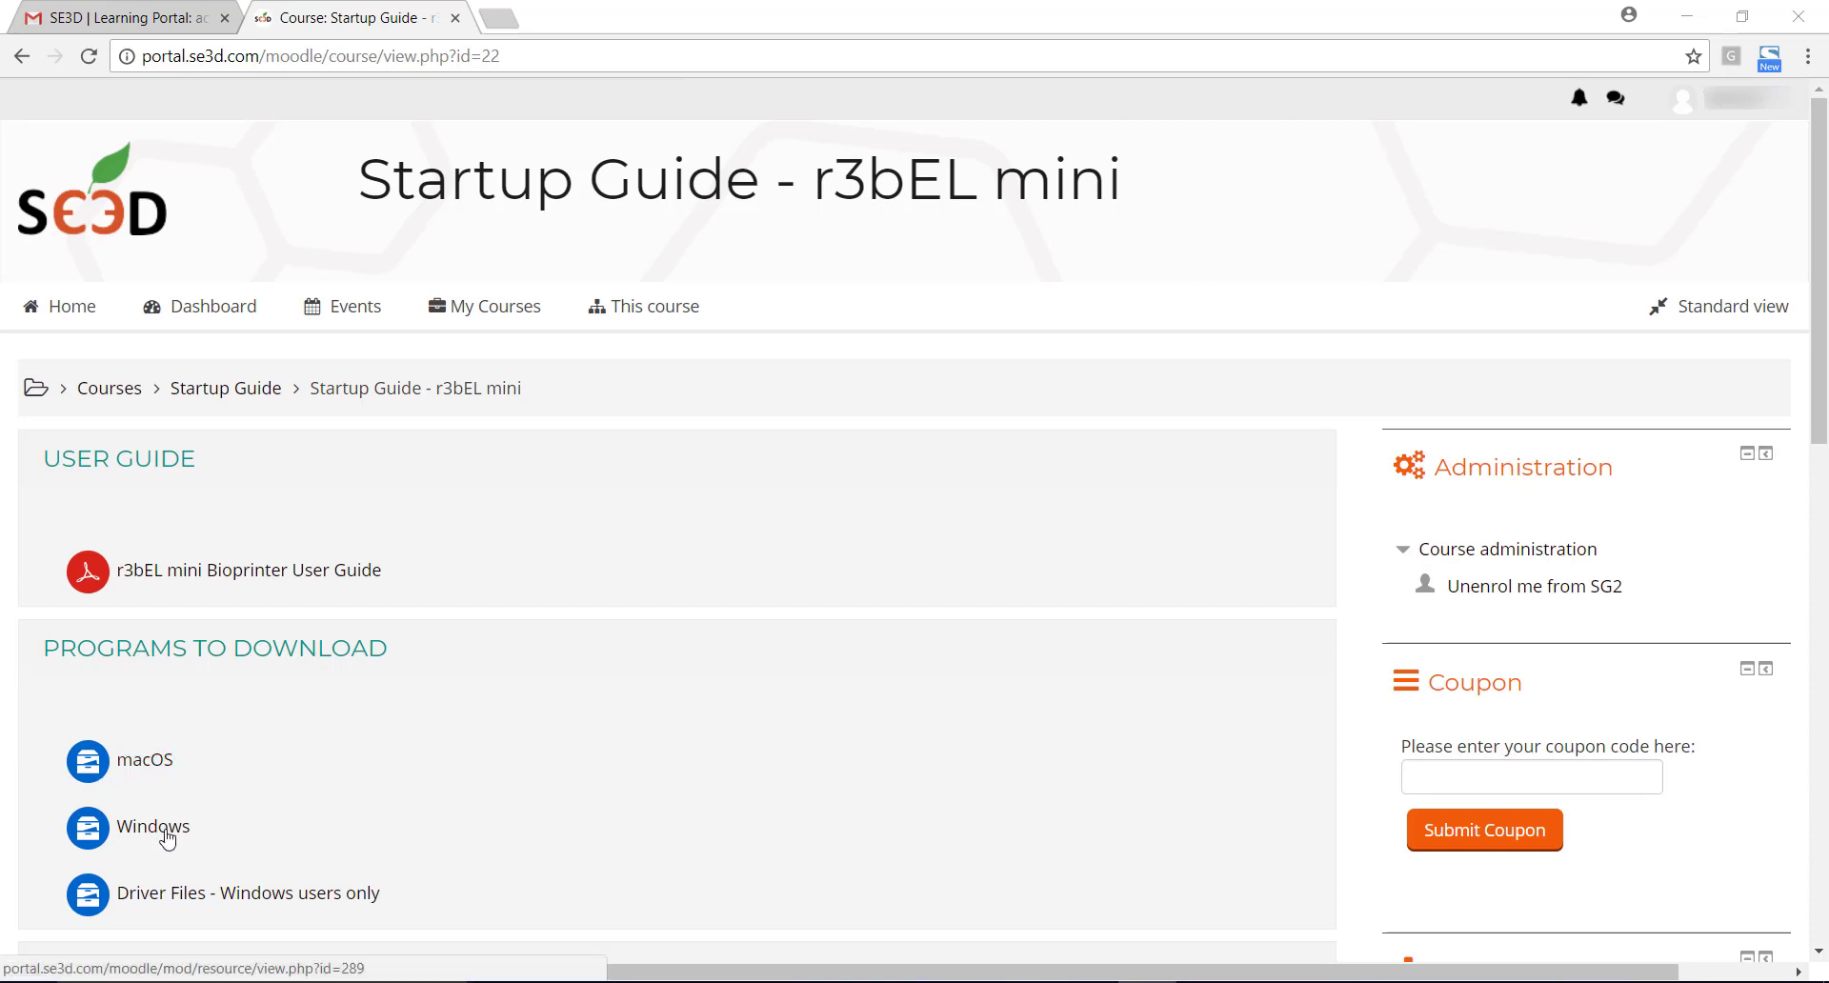
Download Windows.zip and the Bone lotion- 5mL- 22g.gcode test file, heading into Config Files.
left_click(153, 825)
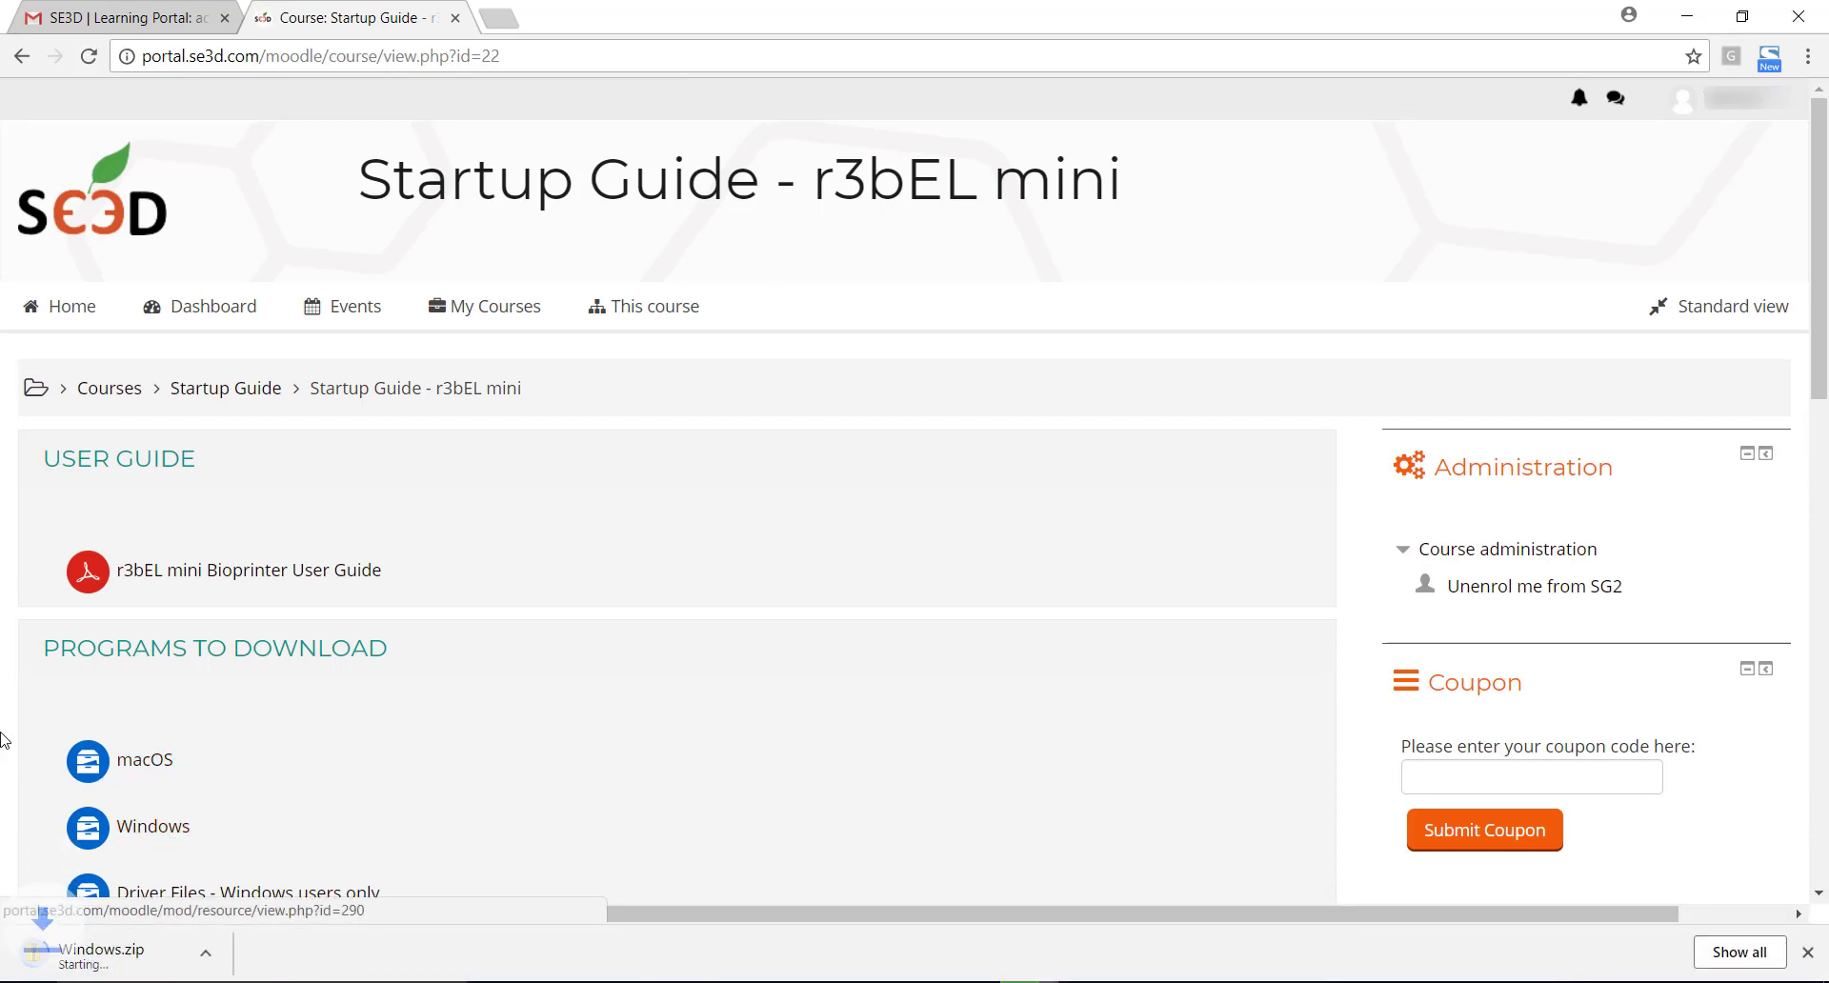
scroll("down", 3)
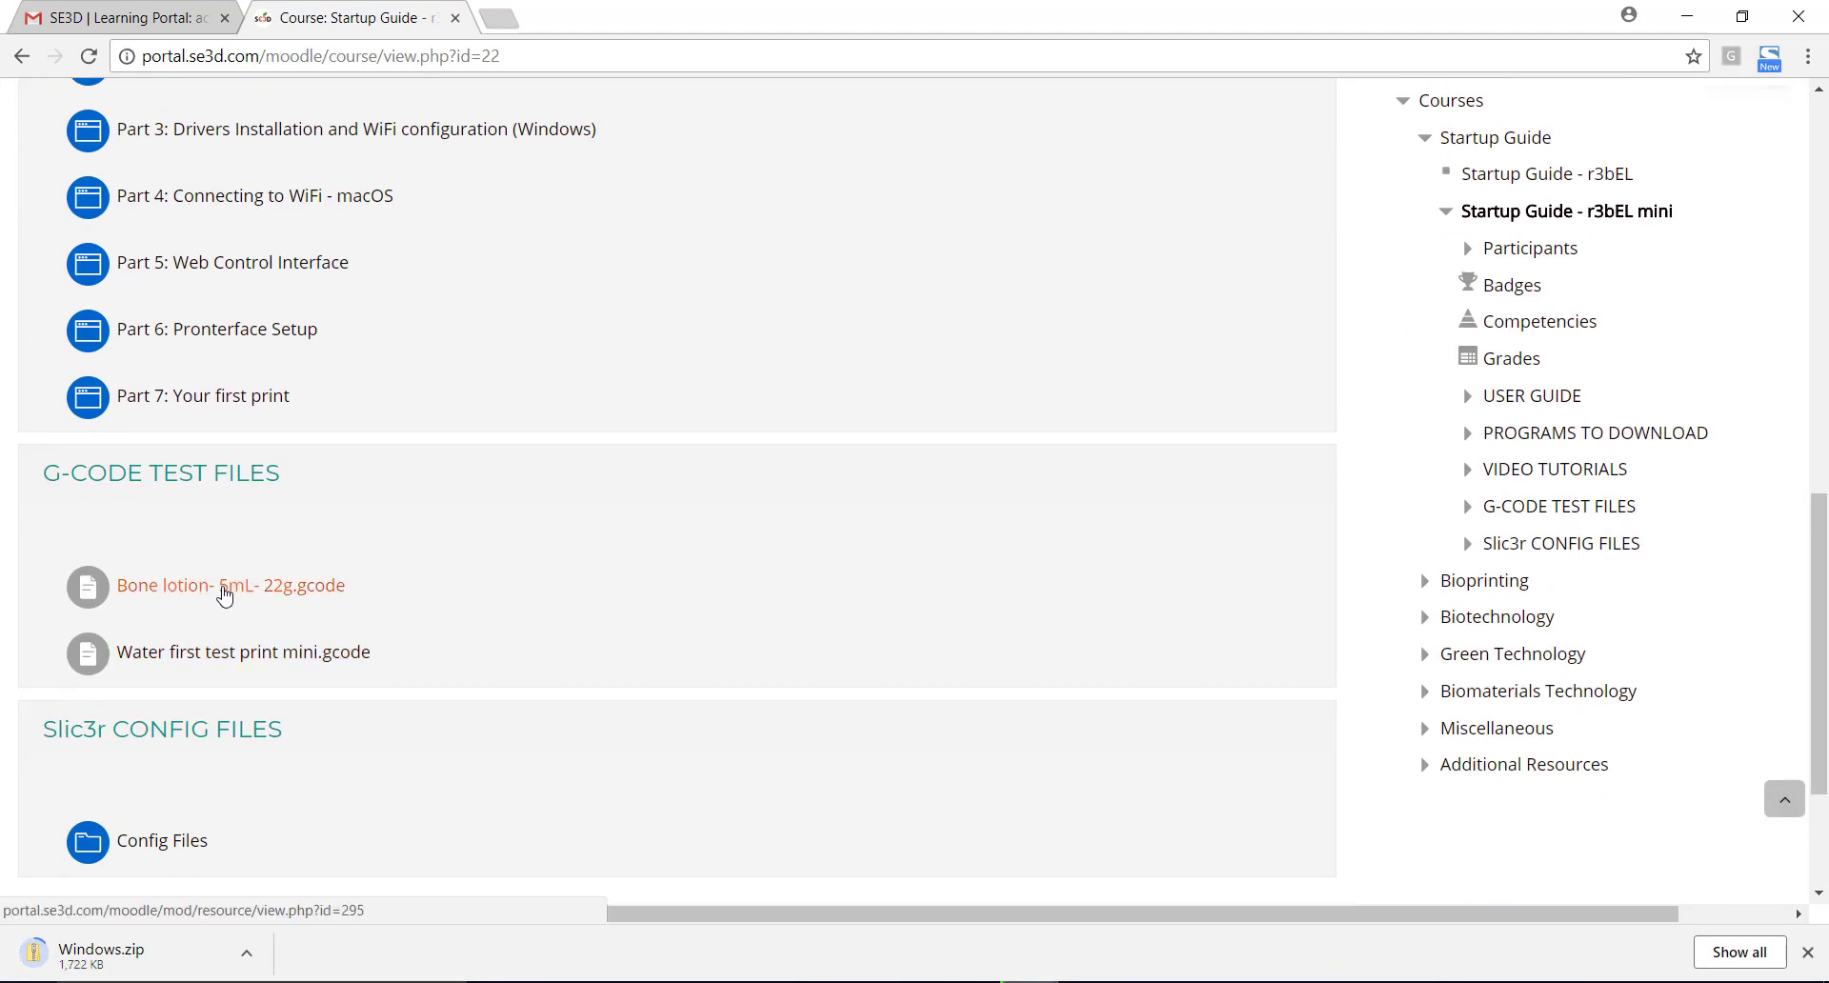
left_click(231, 584)
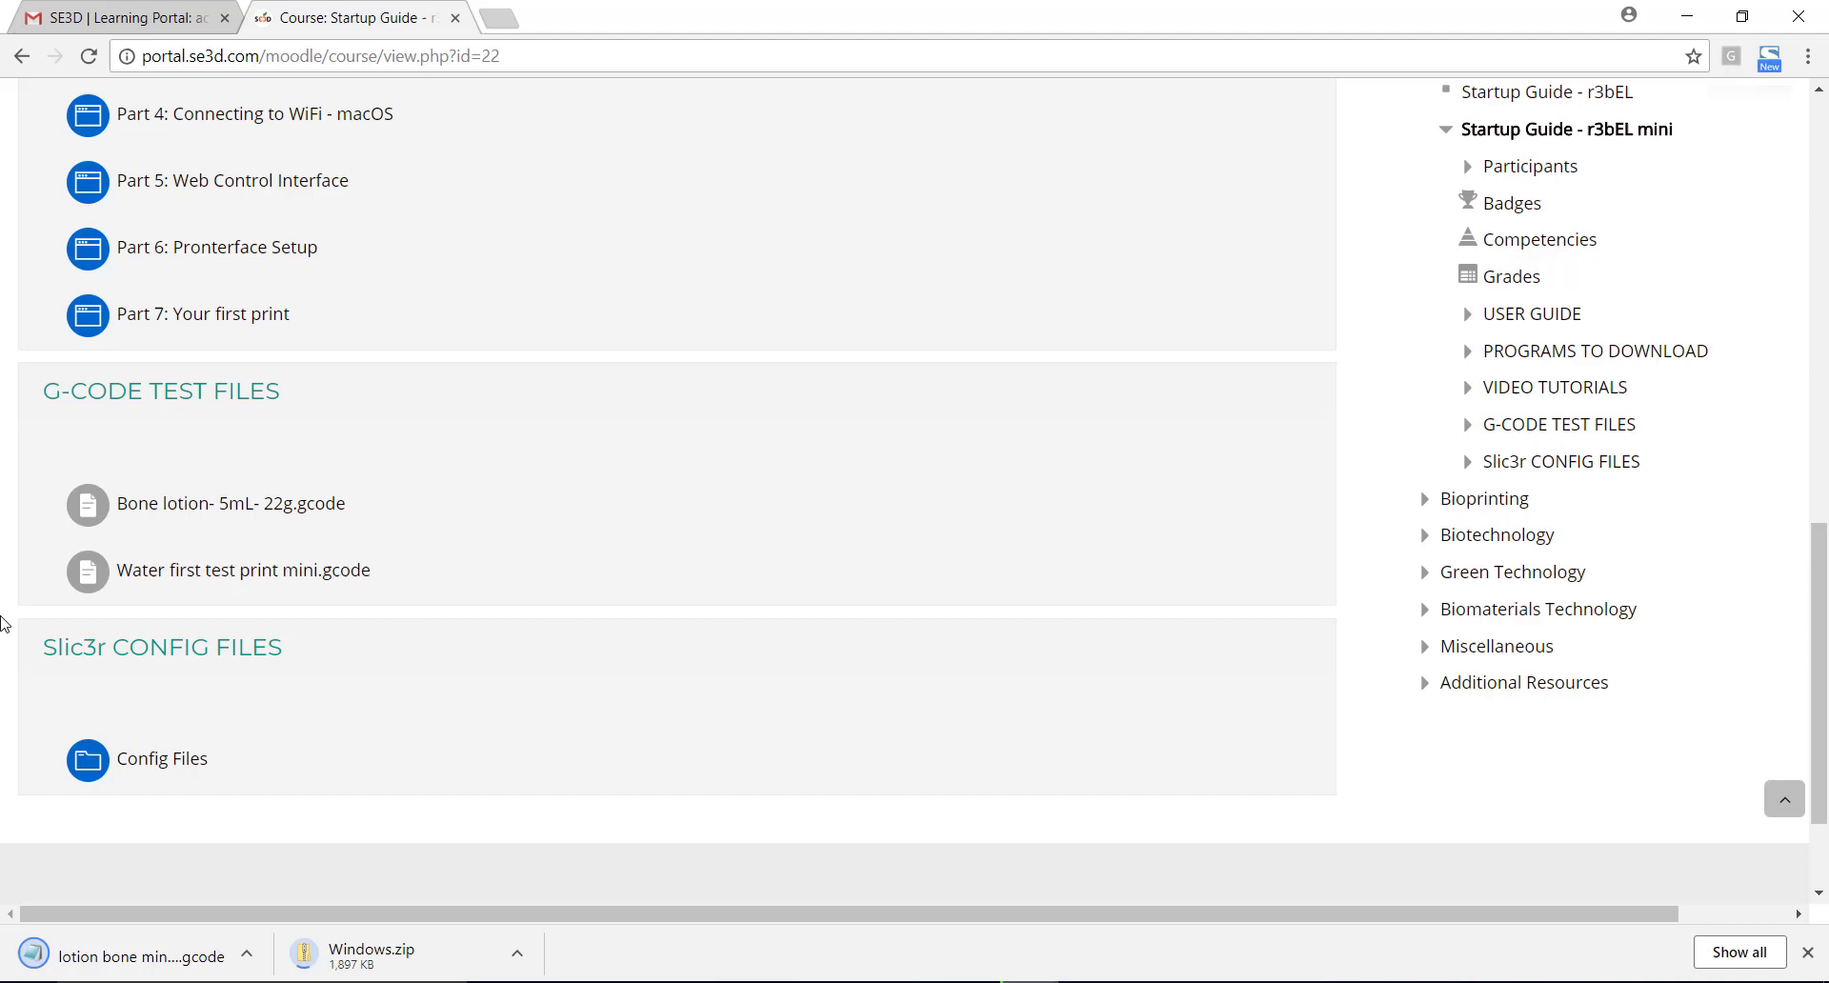
left_click(162, 758)
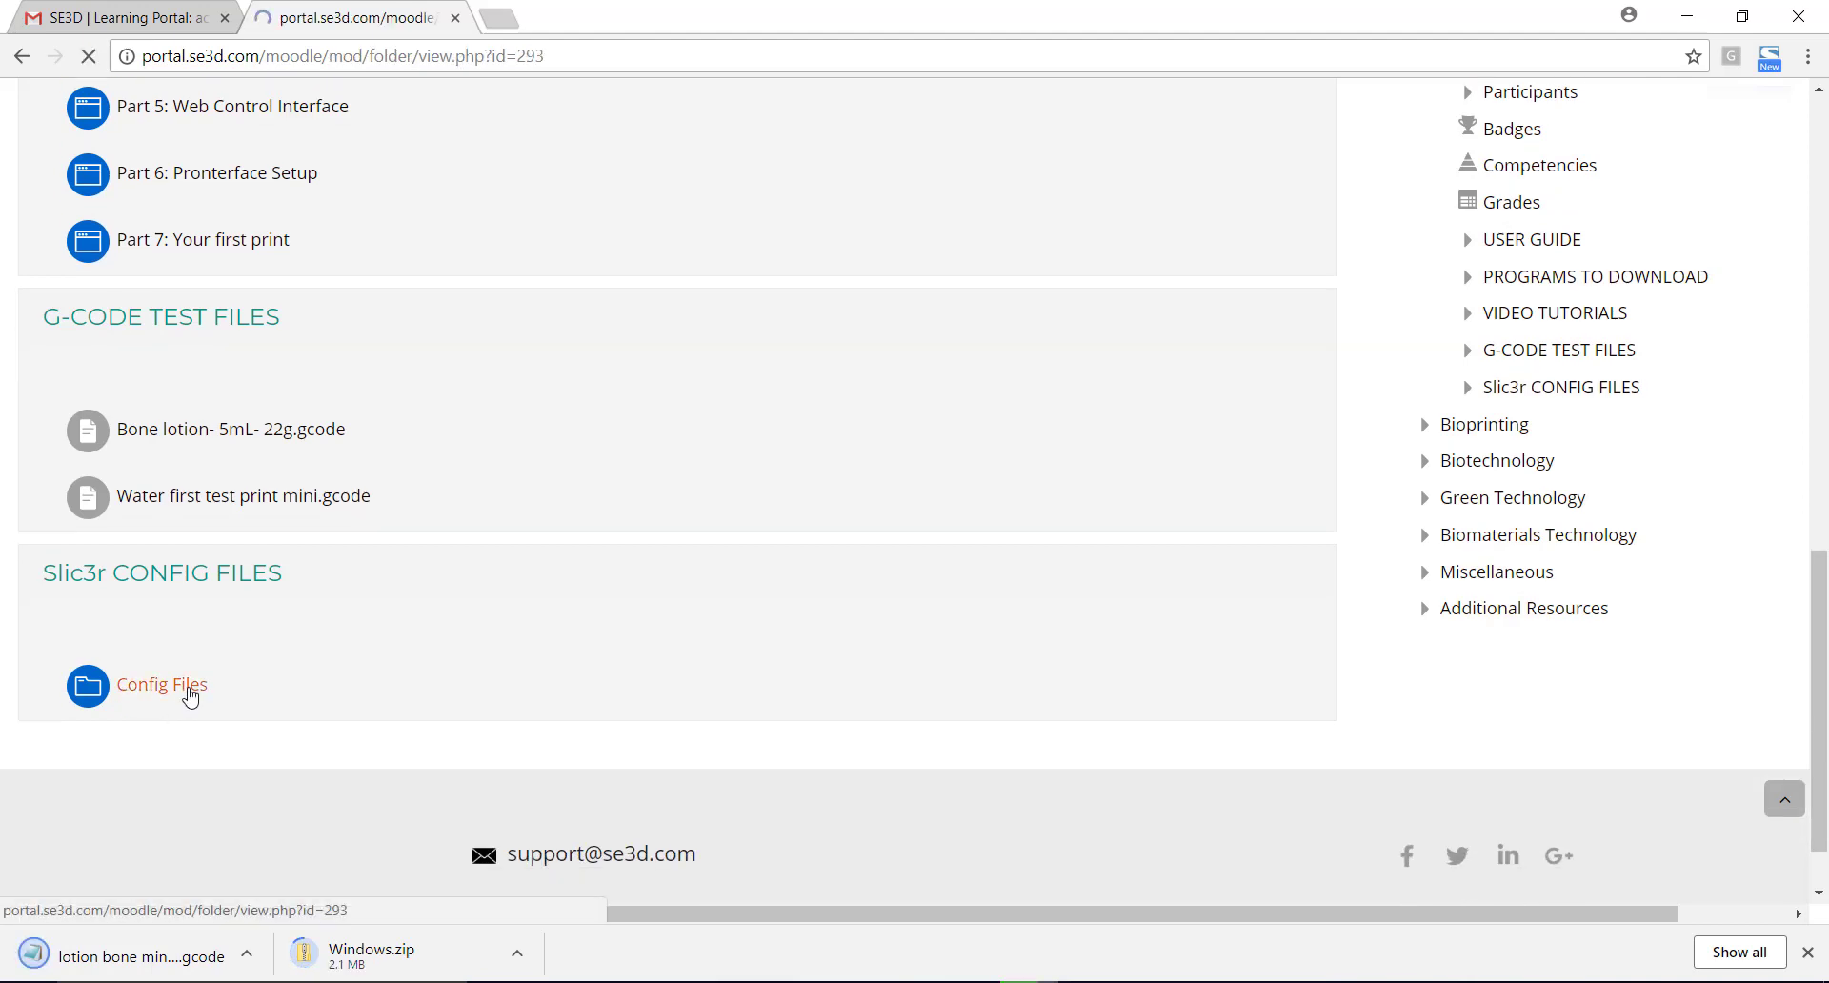
Download a Pluronic mini .ini file and the whole Config Files folder as a zip.
left_click(160, 684)
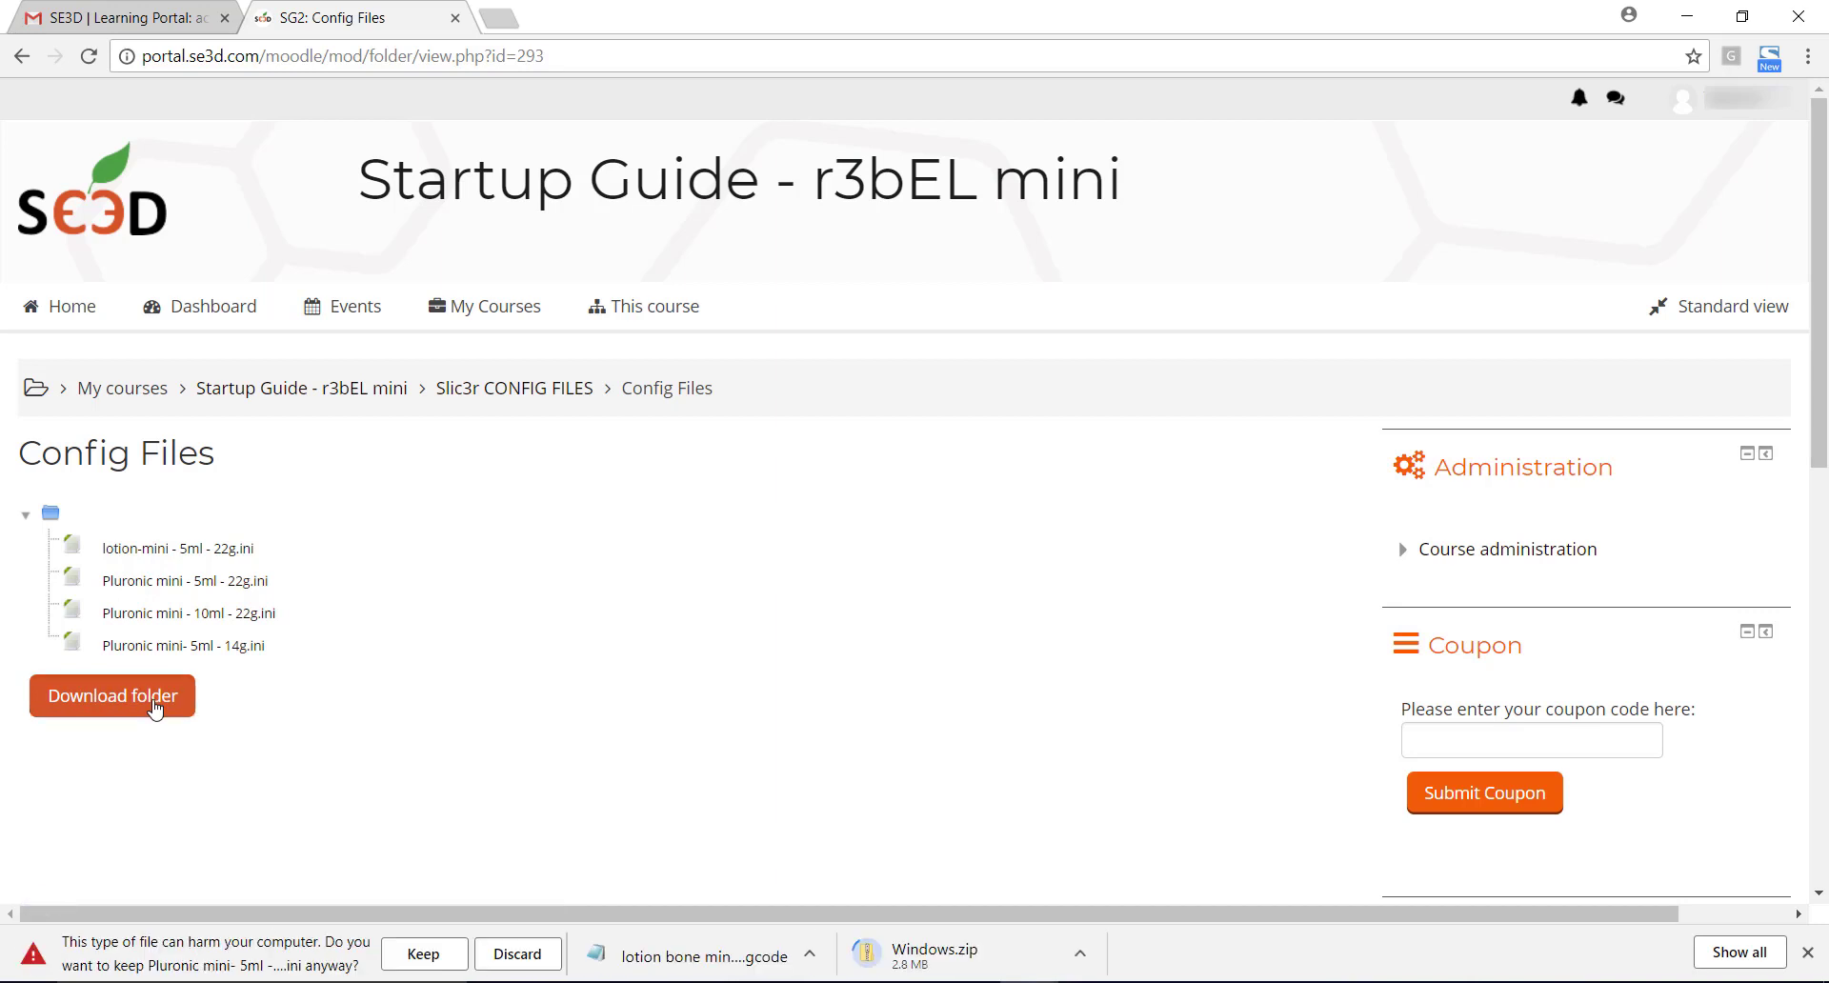
left_click(111, 696)
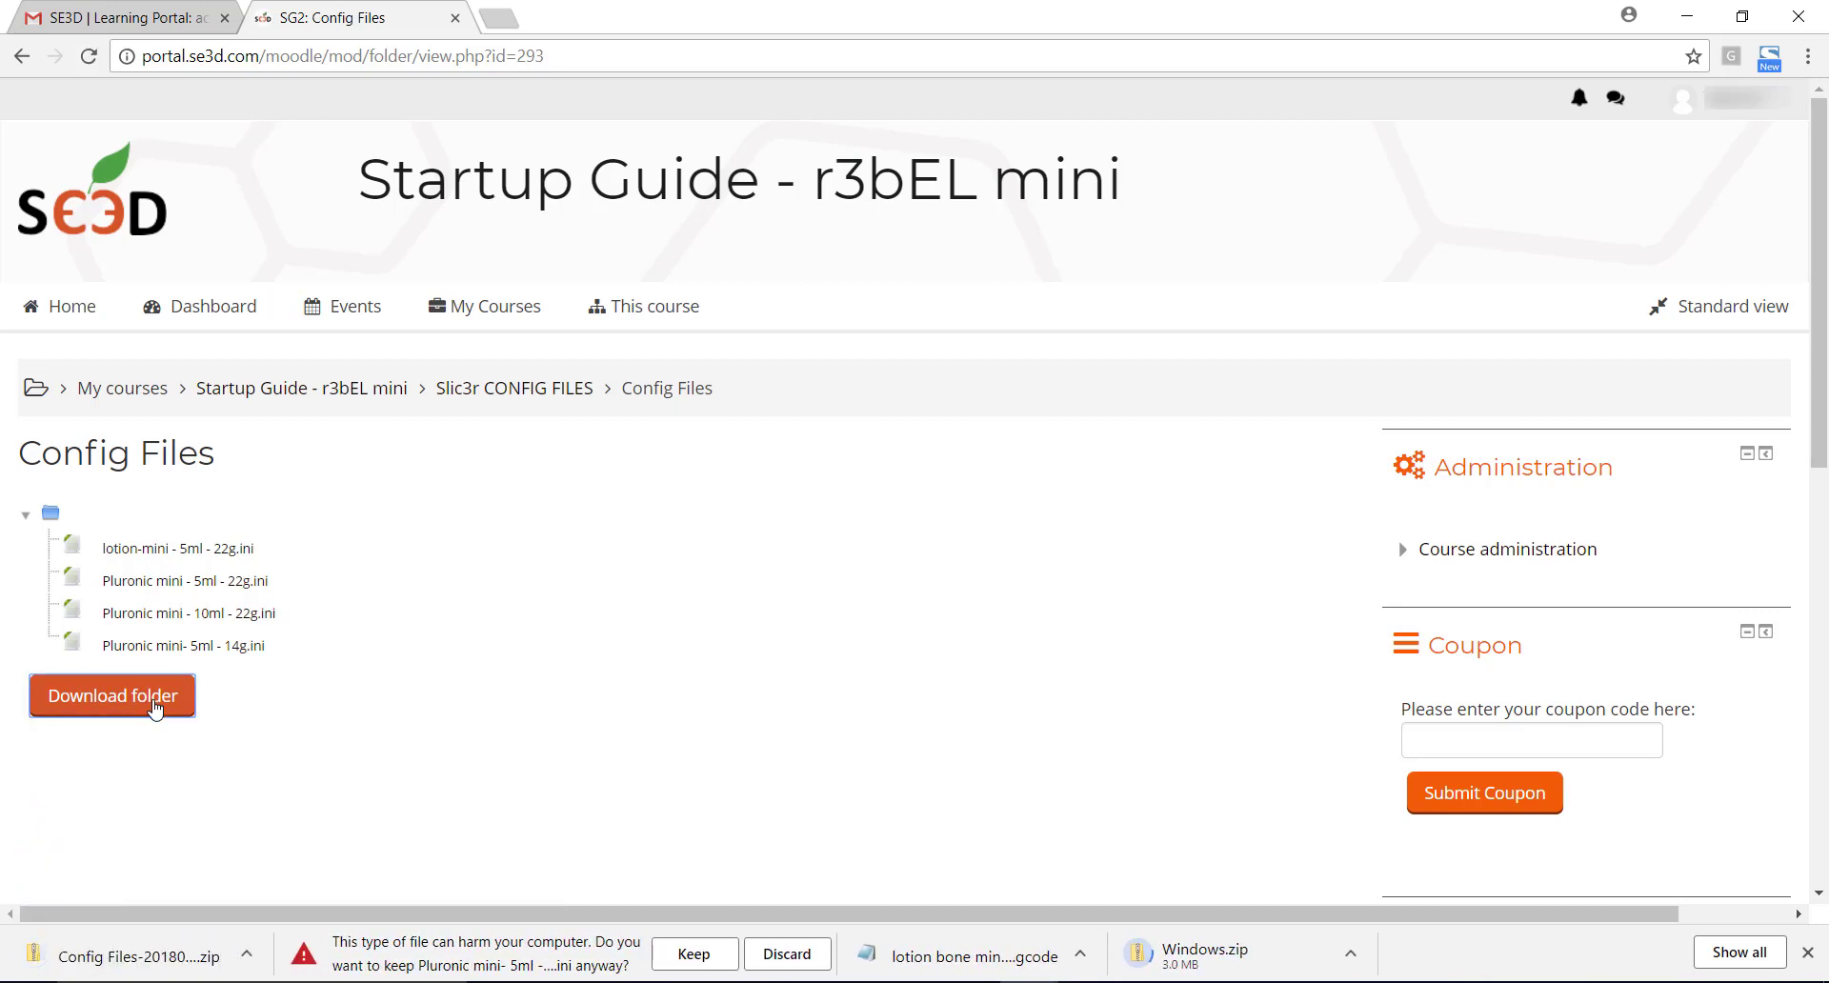